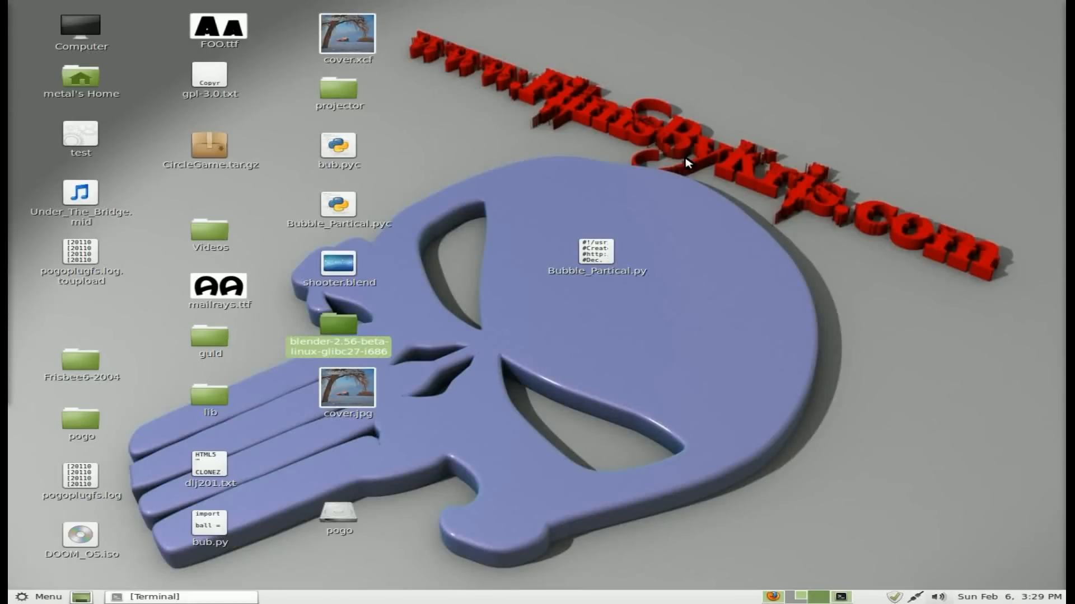
{"action": "mouse_move", "coordinate": [999, 599]}
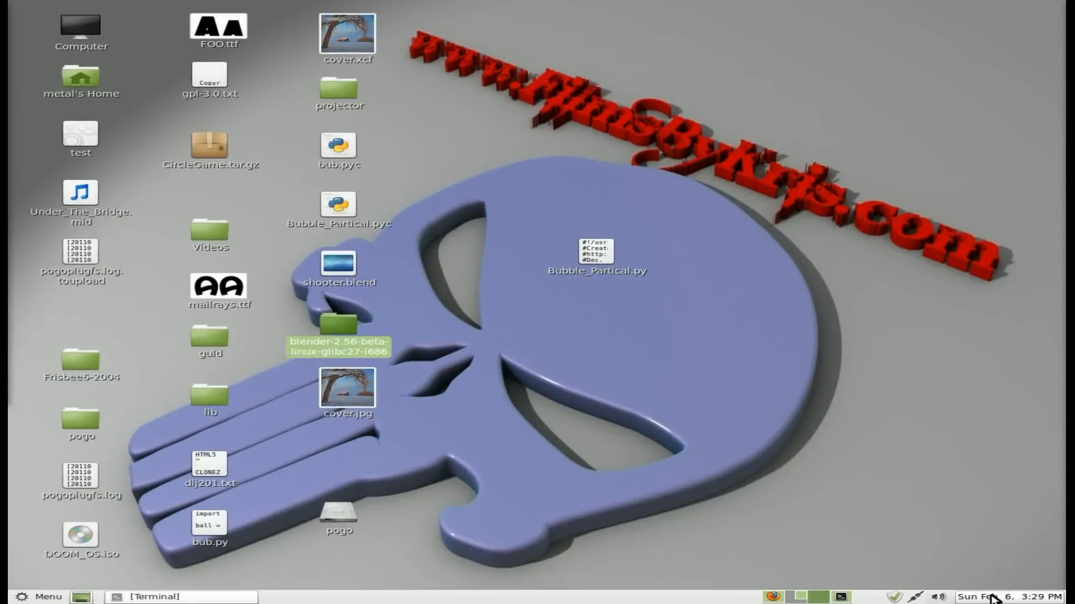
{"action": "mouse_move", "coordinate": [946, 449]}
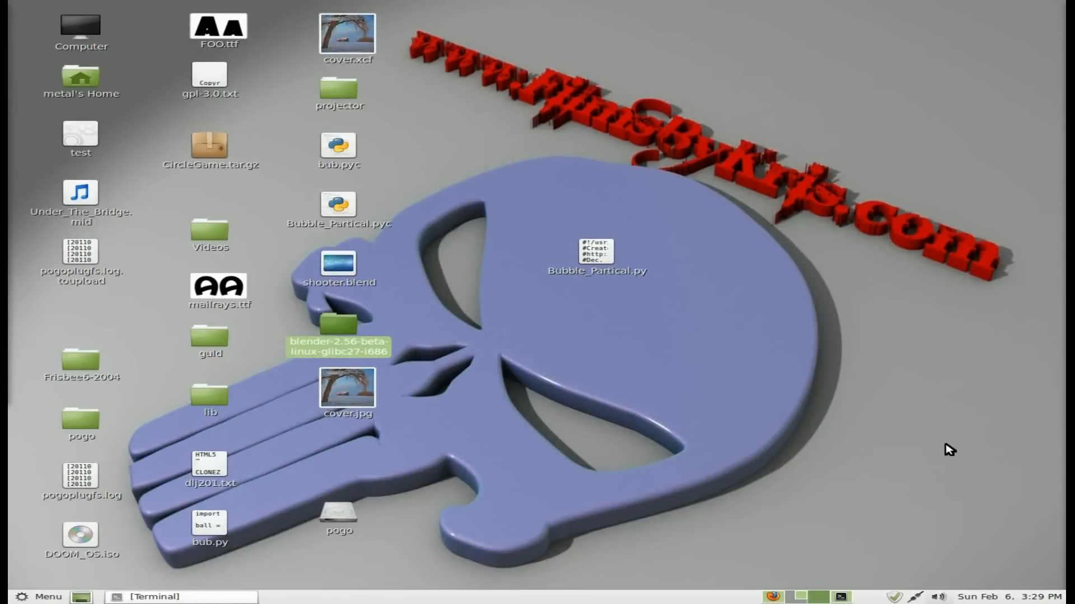
{"action": "mouse_move", "coordinate": [614, 266]}
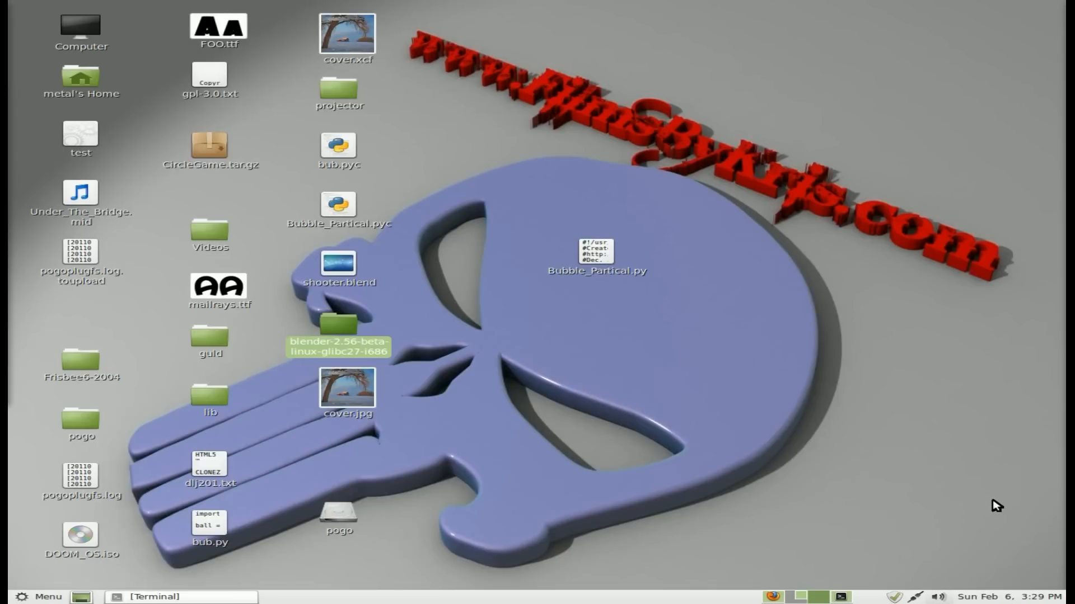
{"action": "mouse_move", "coordinate": [1042, 594]}
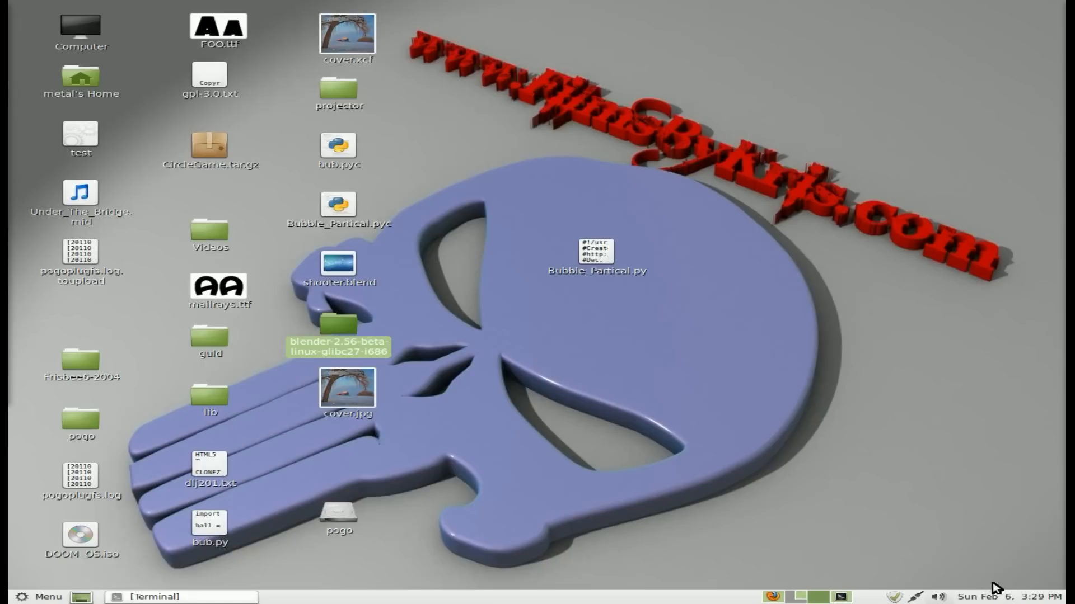
{"action": "mouse_move", "coordinate": [999, 597]}
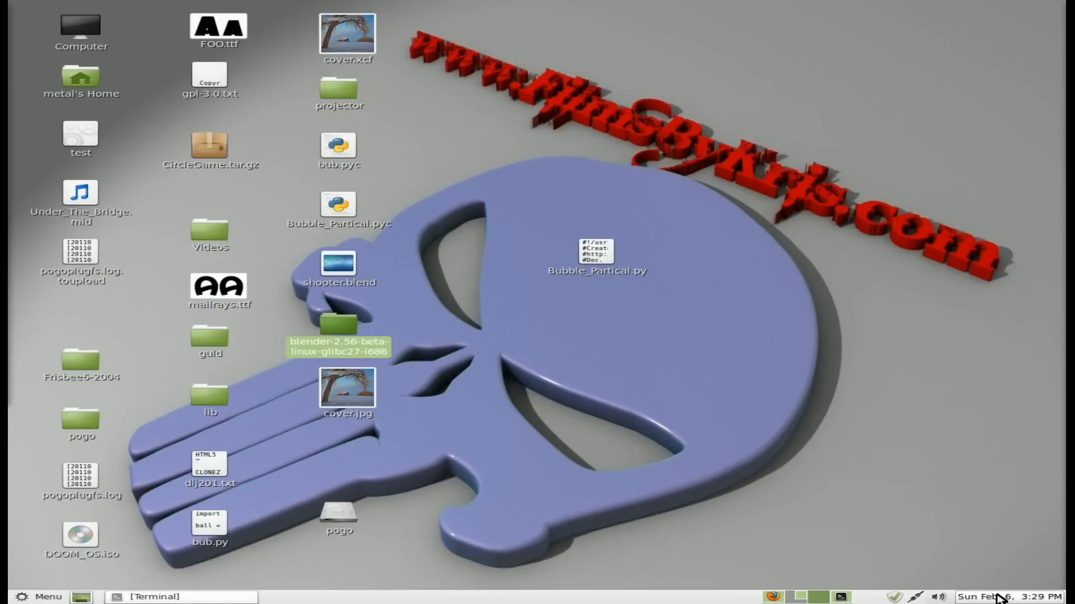
Open the clock's February 2011 calendar popup and expand the Locations world map
{"action": "left_click", "coordinate": [1008, 595]}
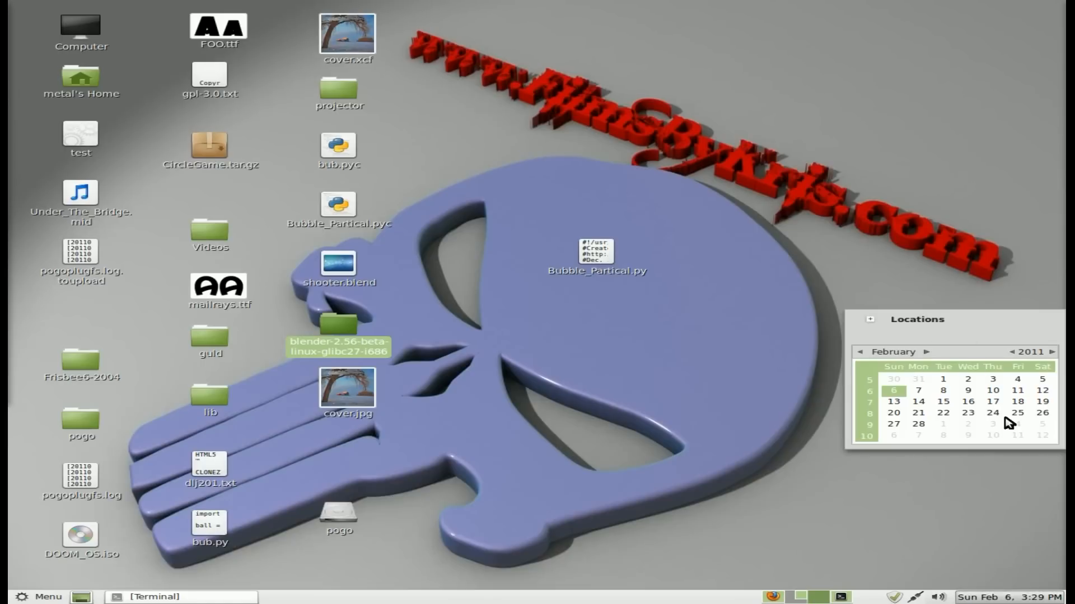
{"action": "mouse_move", "coordinate": [967, 567]}
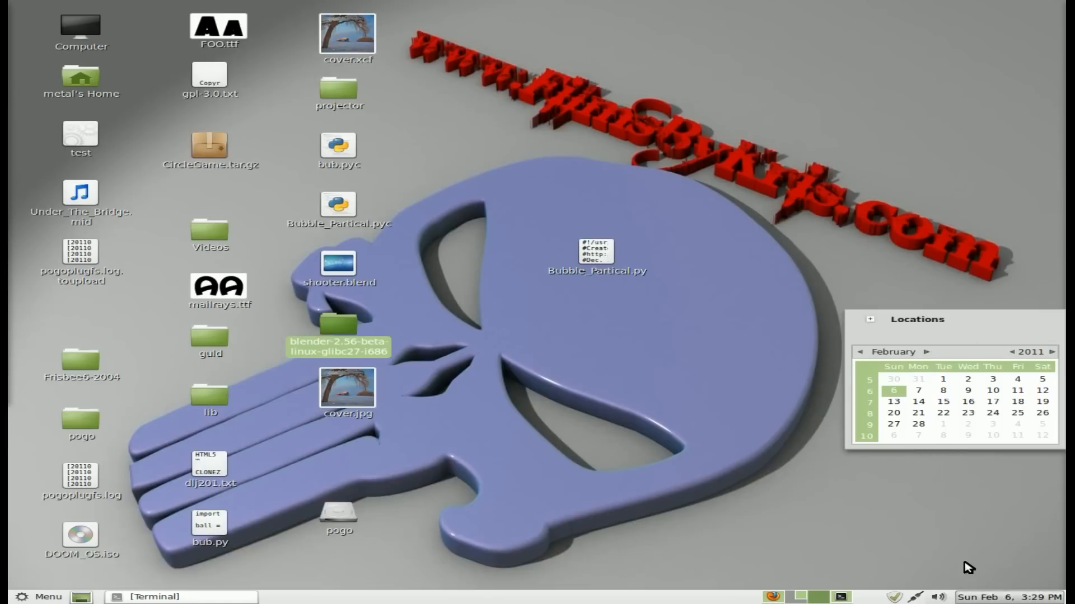
{"action": "left_click", "coordinate": [869, 319]}
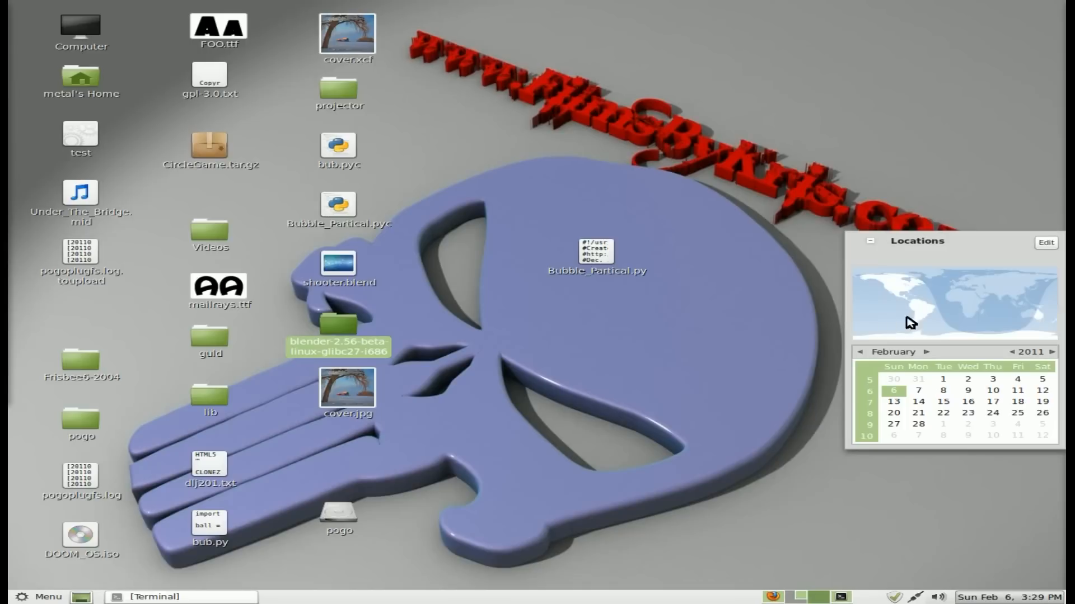
{"action": "mouse_move", "coordinate": [932, 280]}
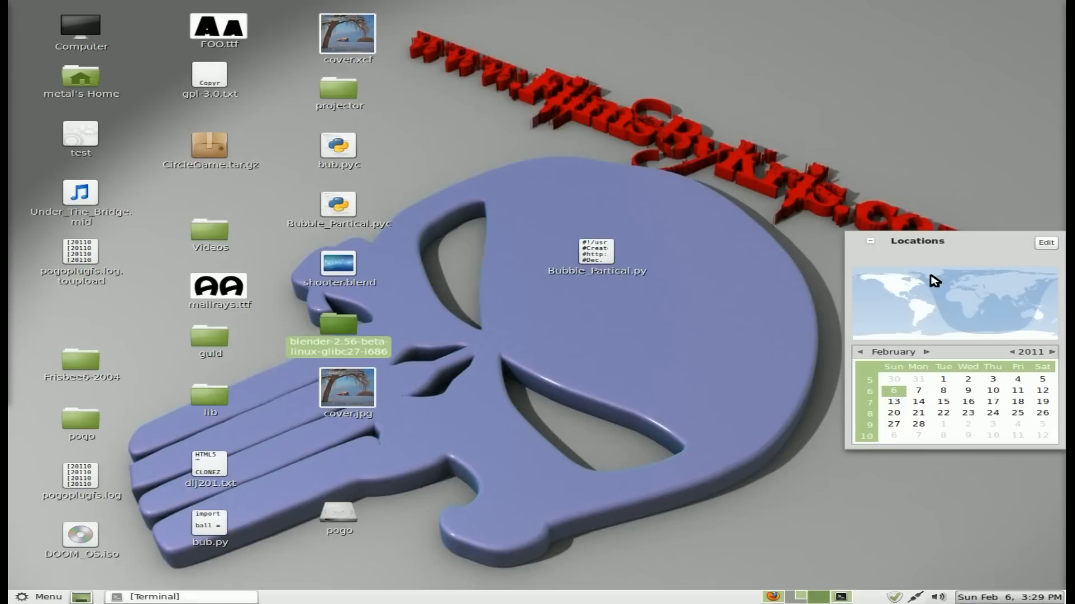
{"action": "mouse_move", "coordinate": [872, 246]}
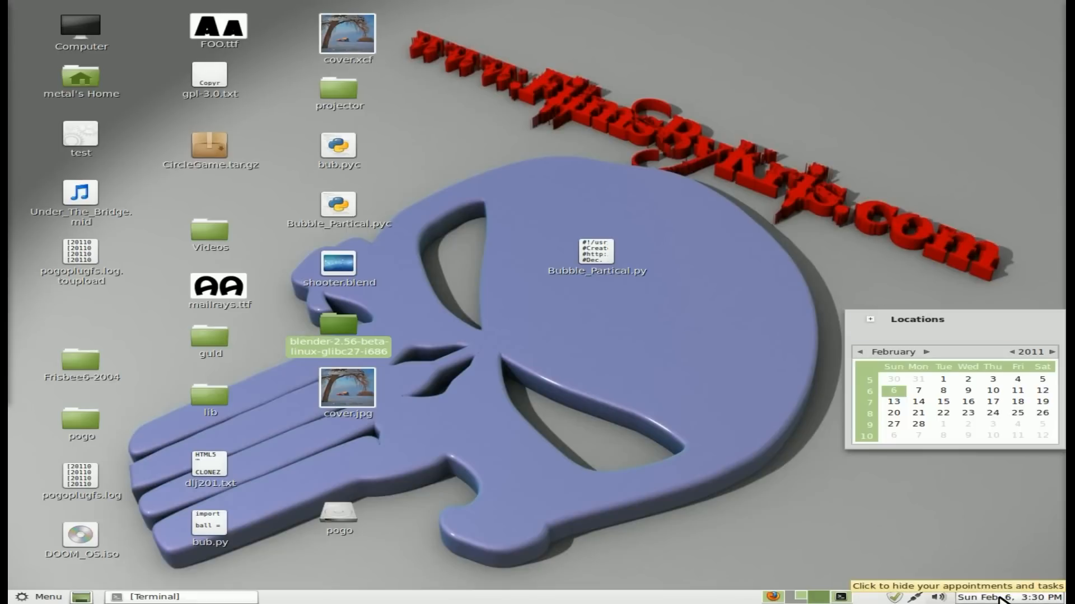
Hide the calendar popup using the panel clock
{"action": "left_click", "coordinate": [1002, 598]}
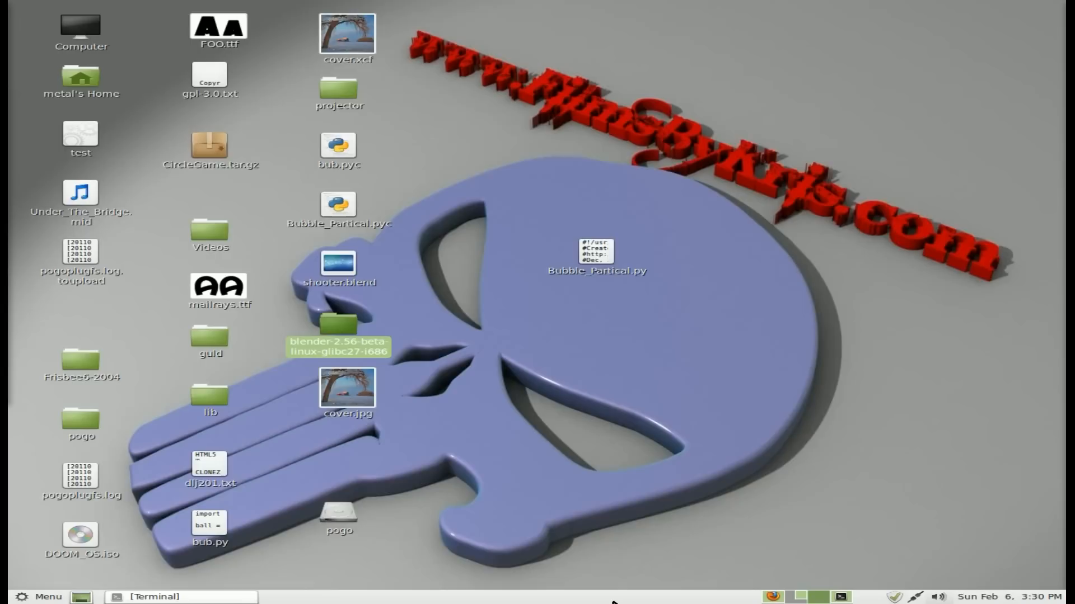
{"action": "mouse_move", "coordinate": [639, 5]}
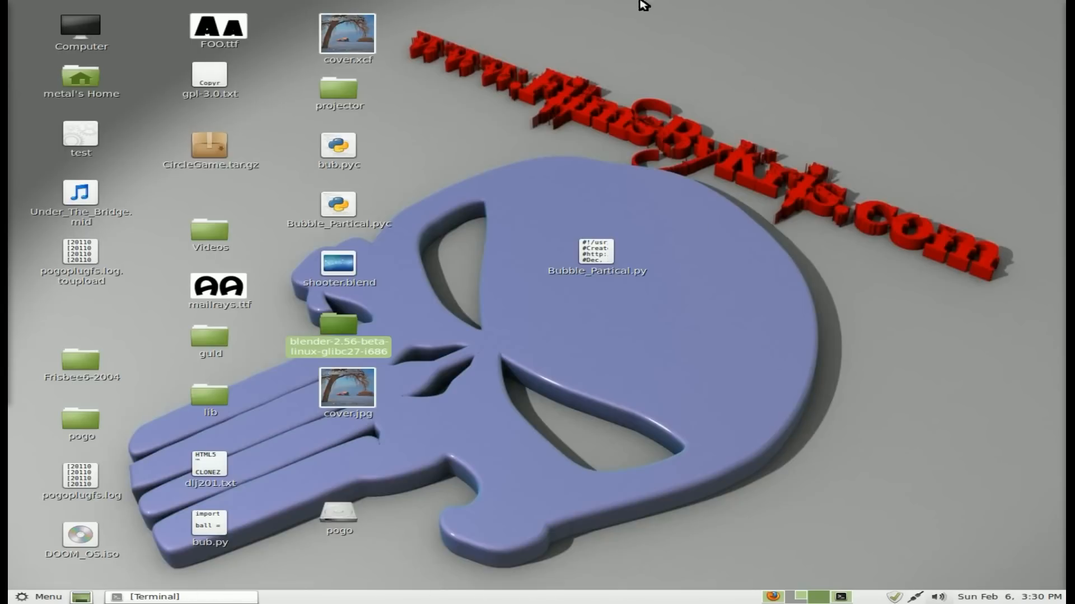
{"action": "mouse_move", "coordinate": [993, 6]}
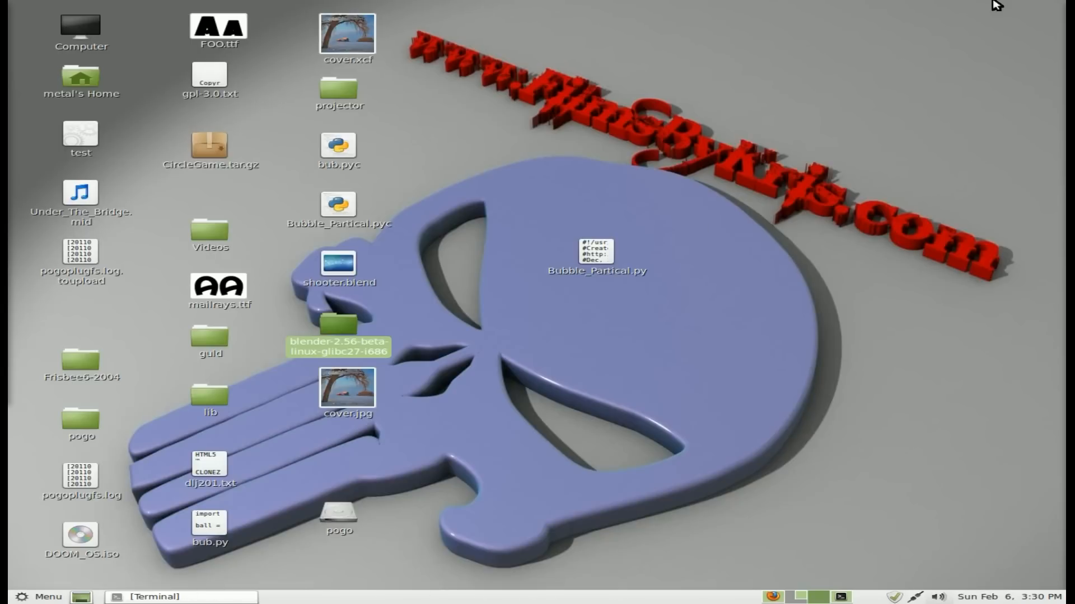
{"action": "mouse_move", "coordinate": [919, 37]}
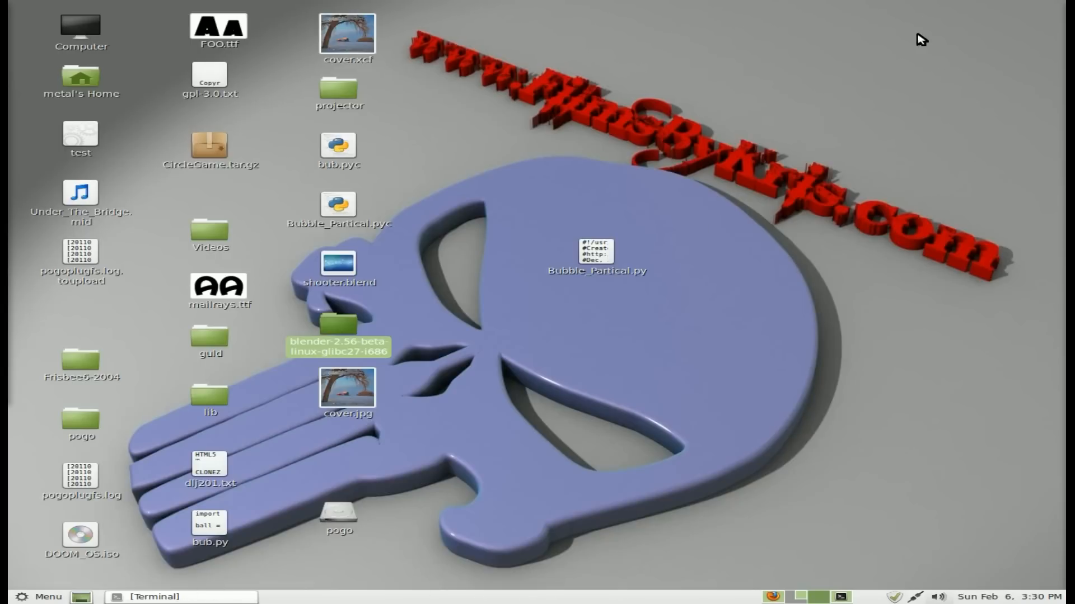
{"action": "mouse_move", "coordinate": [686, 9]}
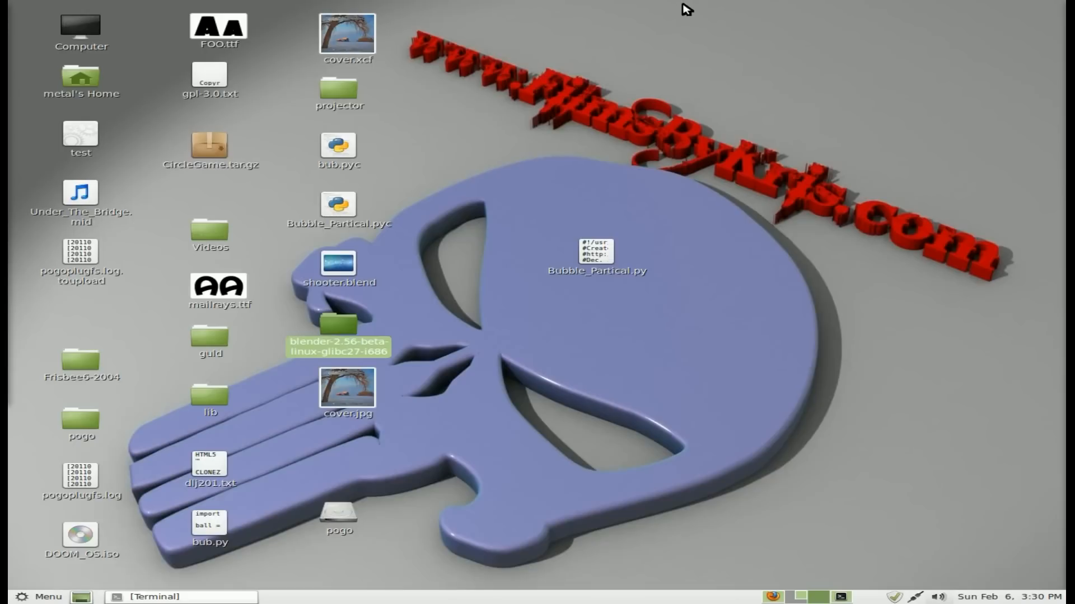
{"action": "mouse_move", "coordinate": [1001, 600]}
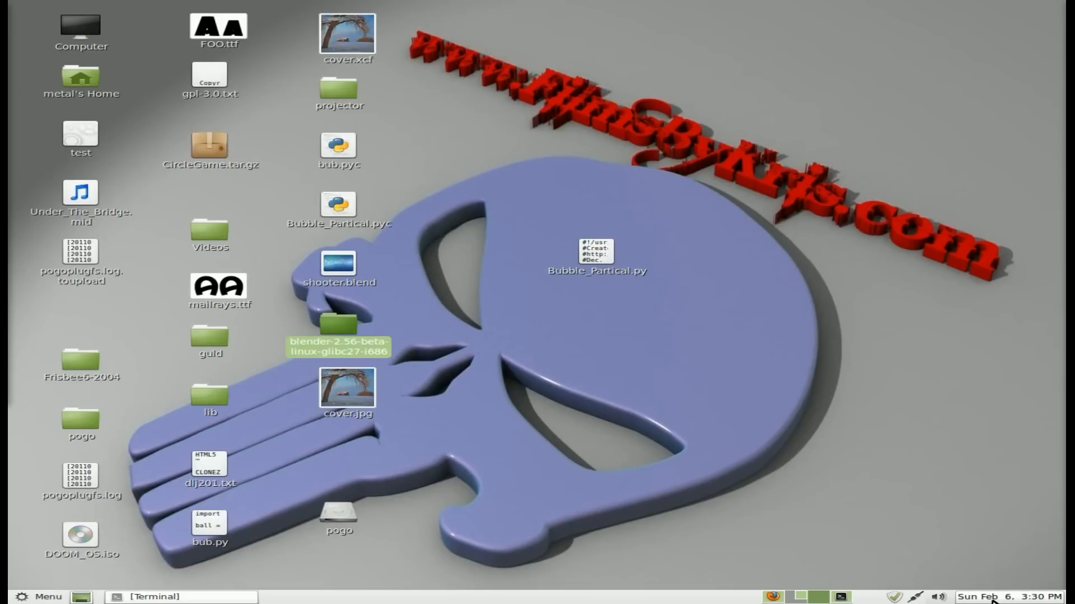
{"action": "mouse_move", "coordinate": [998, 597]}
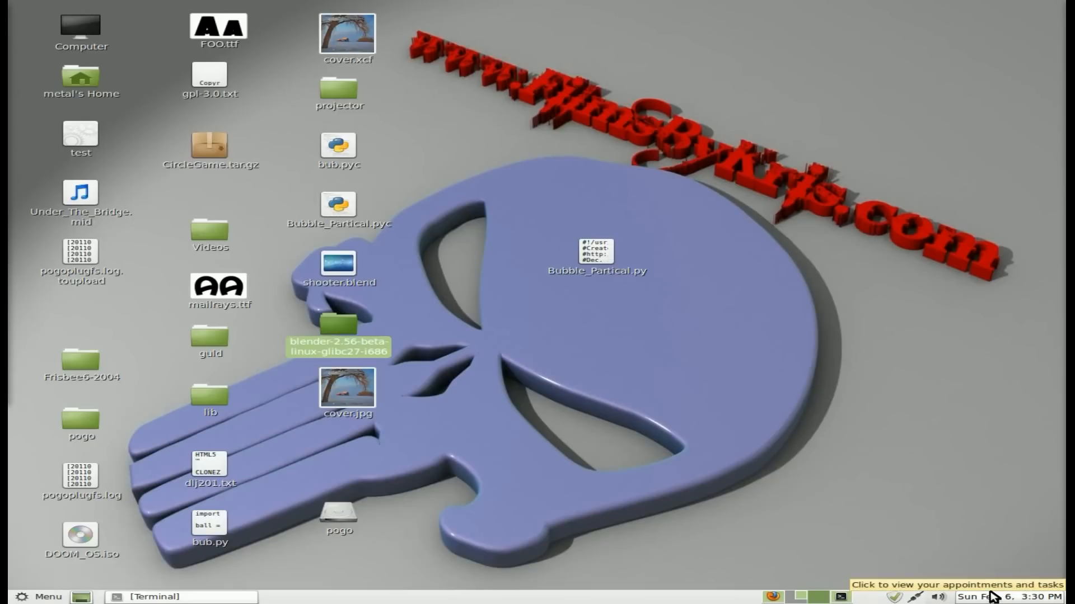
{"action": "mouse_move", "coordinate": [876, 452]}
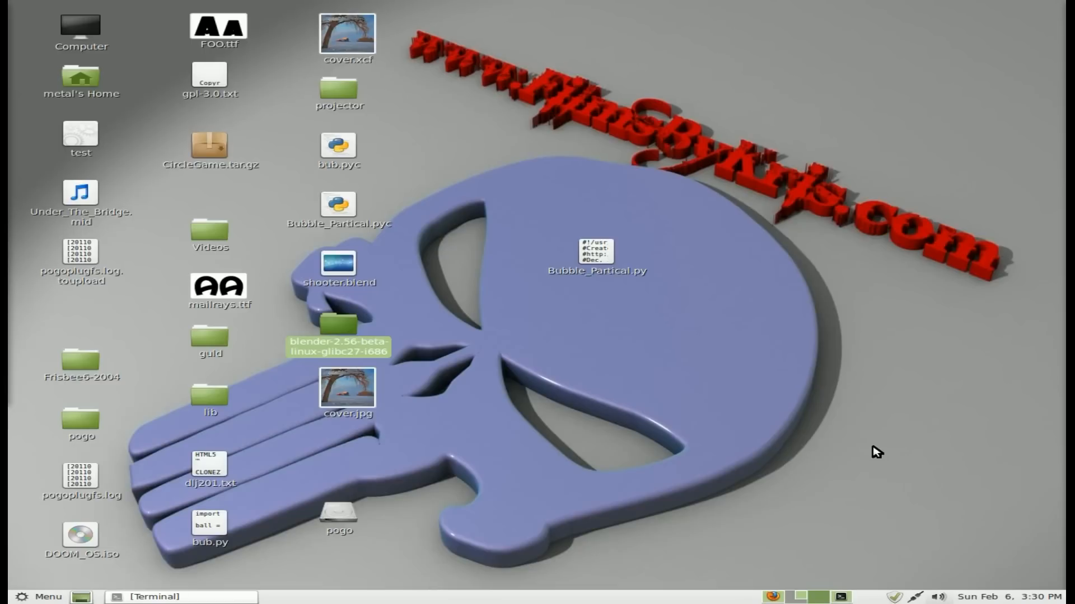
{"action": "mouse_move", "coordinate": [839, 315]}
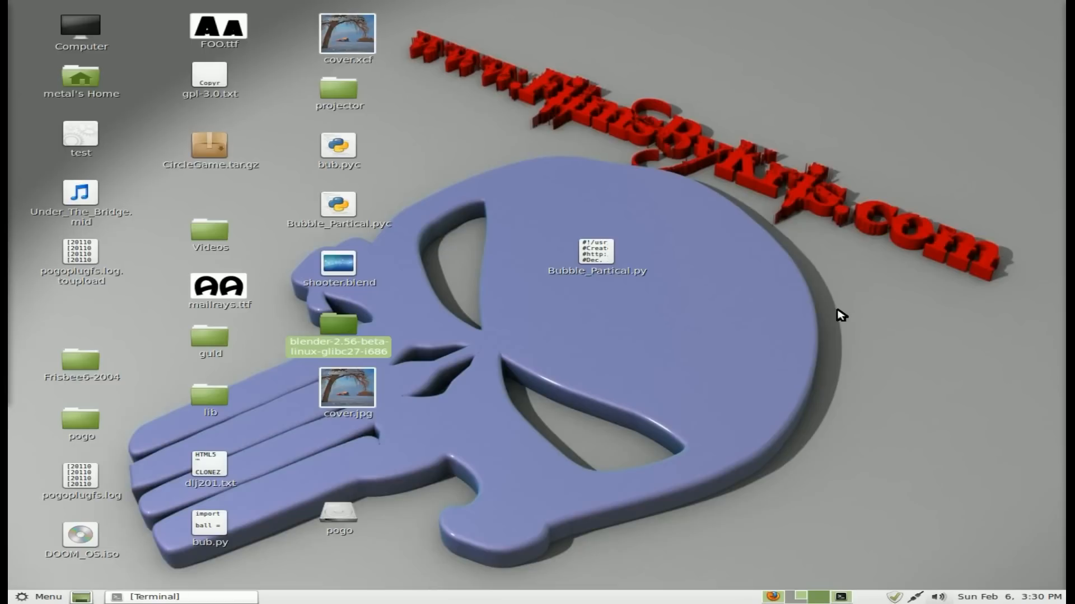
{"action": "mouse_move", "coordinate": [807, 275]}
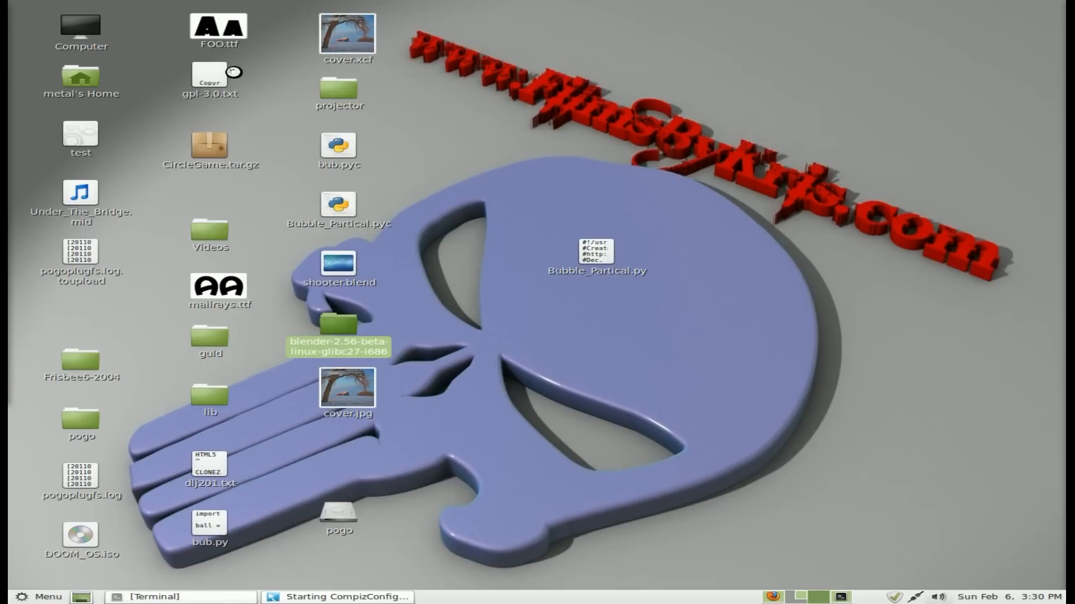
Filter plugins for 'place' and open Place Windows' Fixed Window Placement settings
{"action": "left_click", "coordinate": [343, 597]}
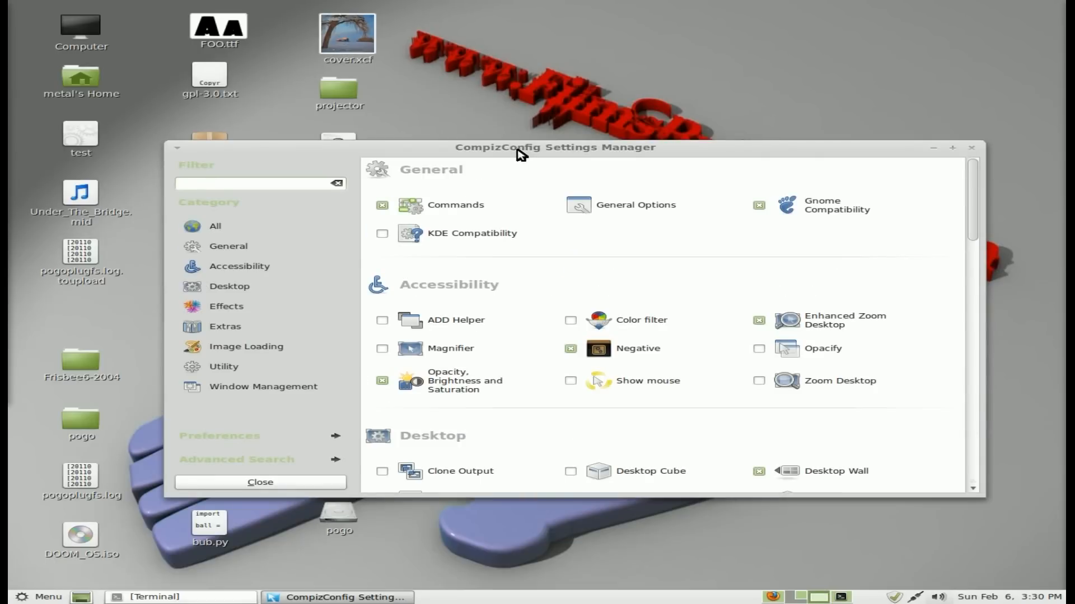
{"action": "type", "text": "place"}
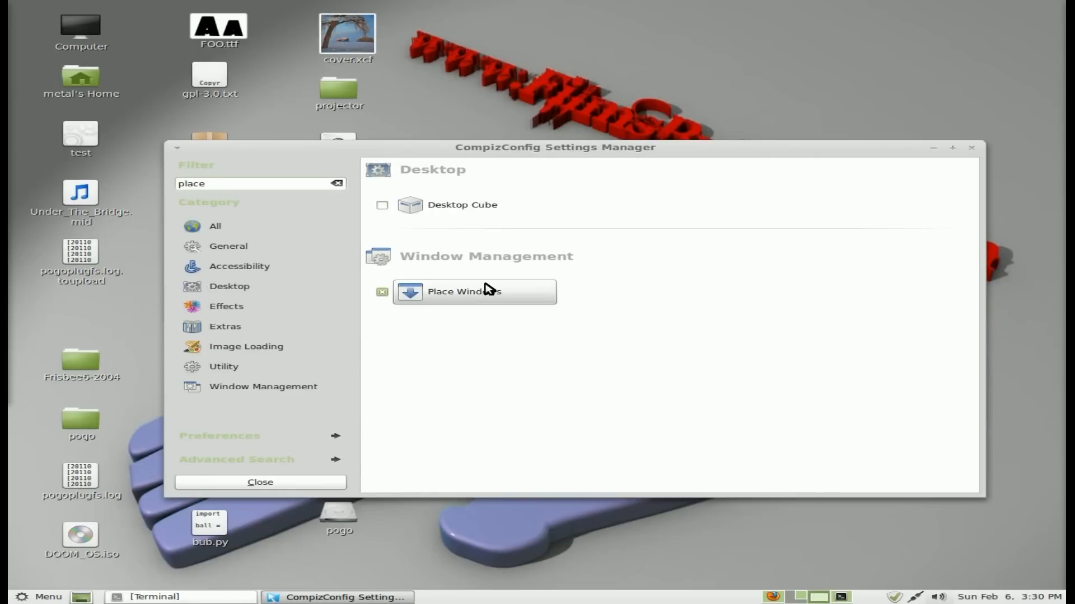
{"action": "left_click", "coordinate": [469, 291]}
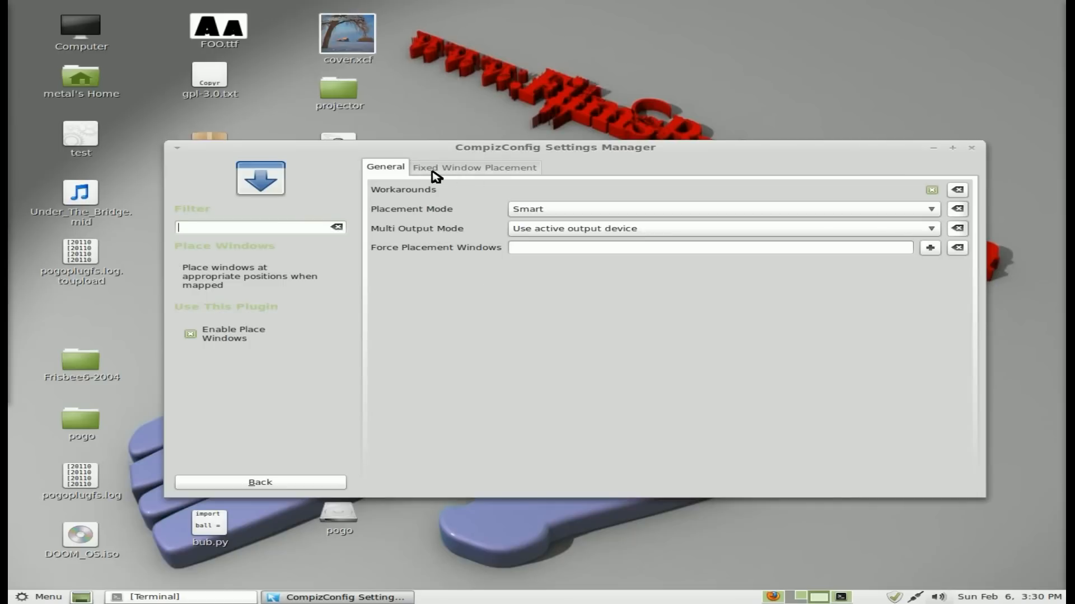
{"action": "left_click", "coordinate": [474, 166]}
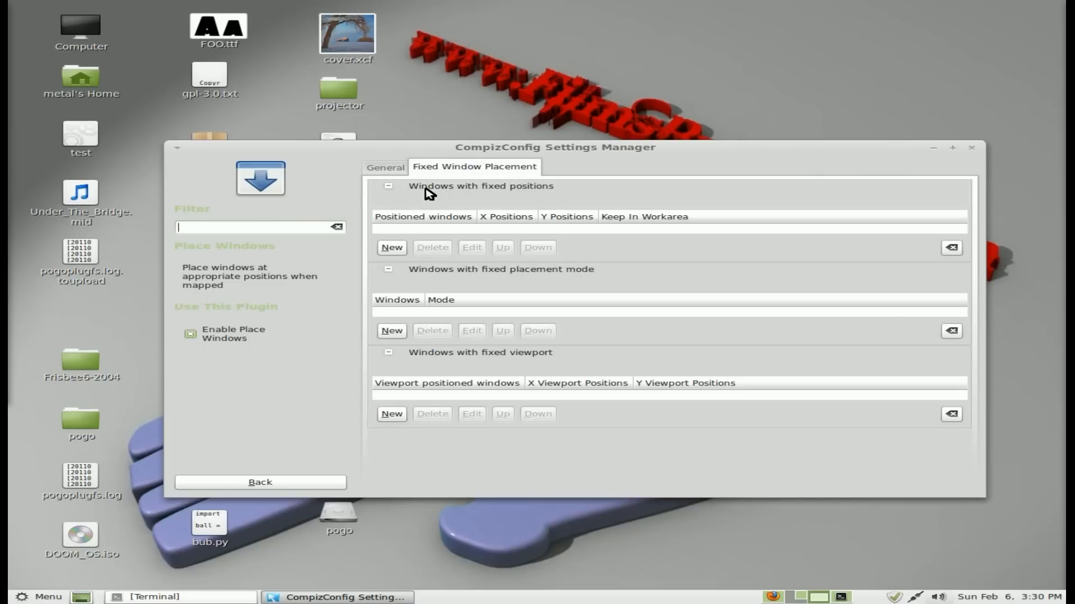
{"action": "mouse_move", "coordinate": [569, 189]}
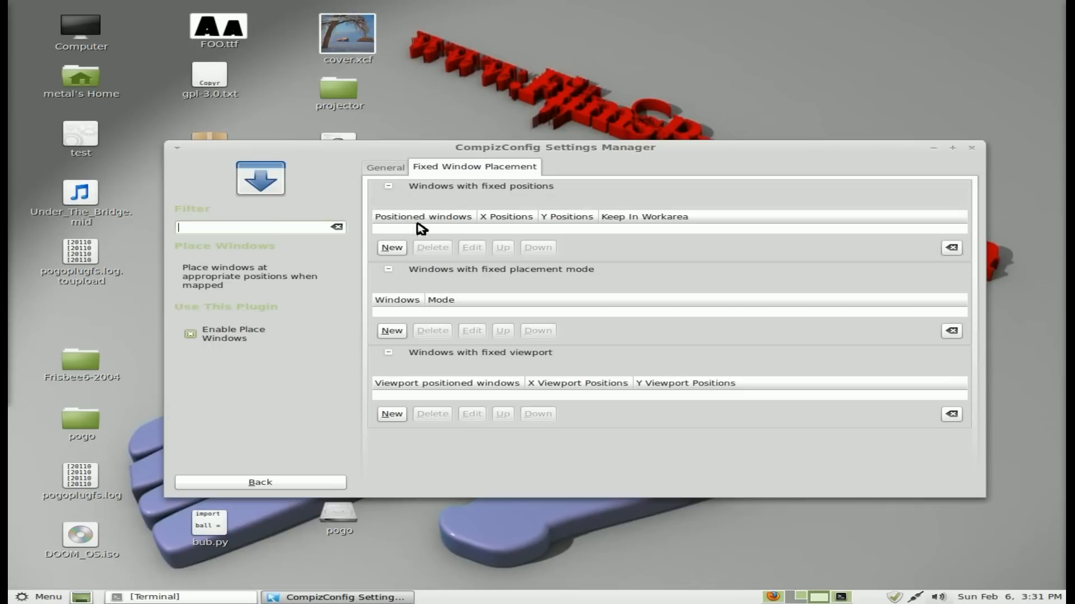
Add a new fixed-position rule matching name=clock-applet
{"action": "left_click", "coordinate": [392, 248]}
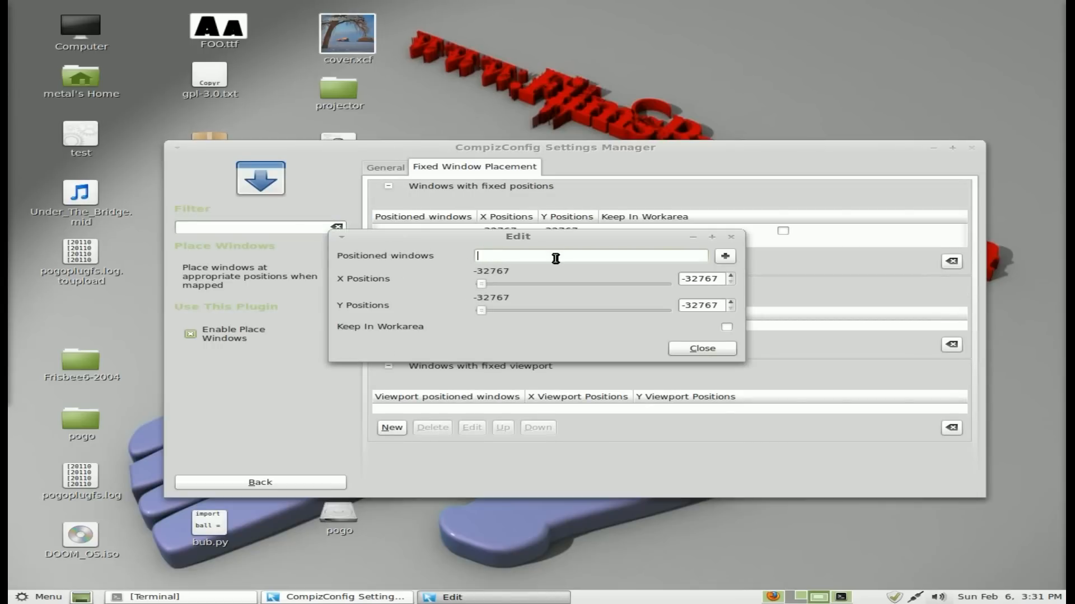
{"action": "type", "text": "name="}
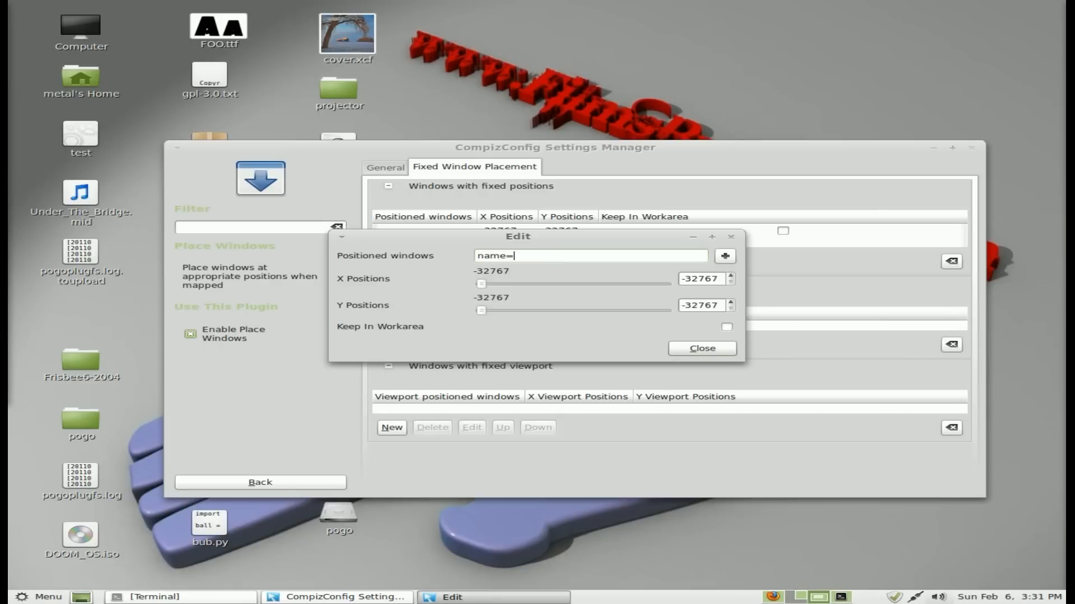
{"action": "type", "text": "clocl"}
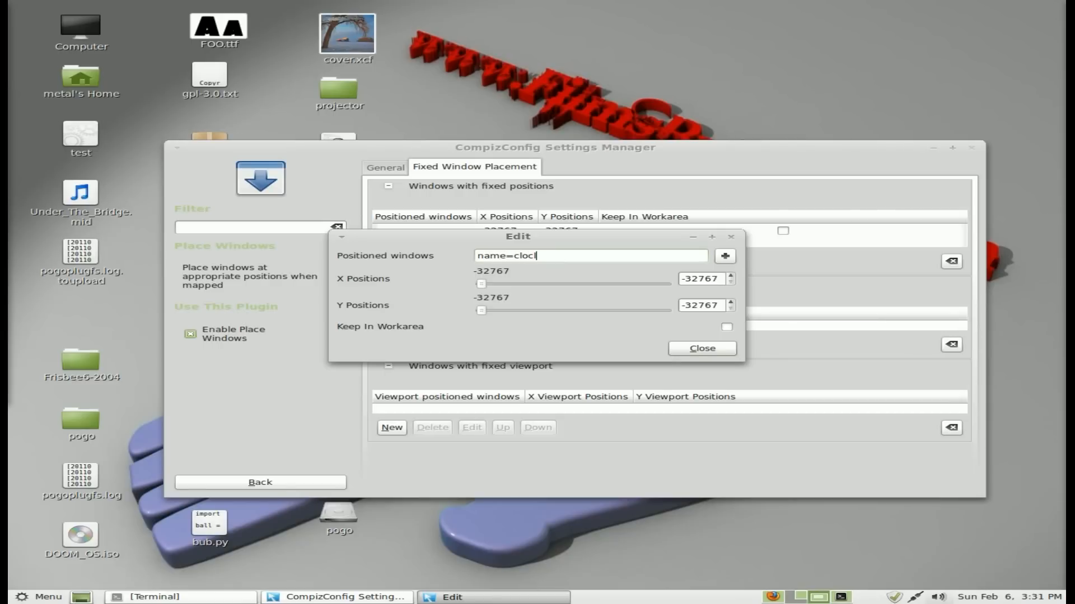
{"action": "type", "text": "-applet"}
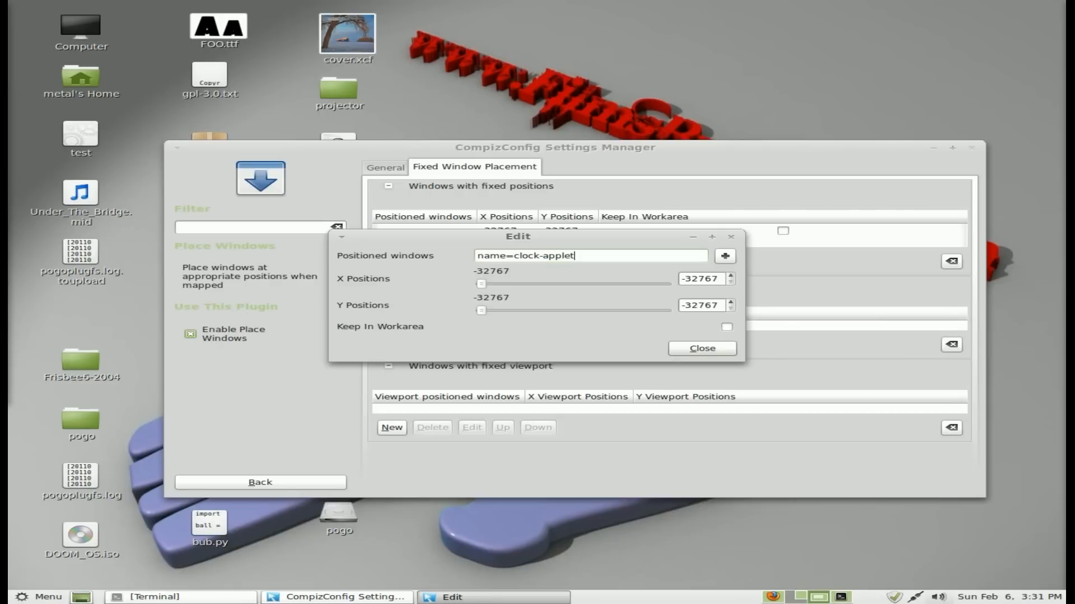
{"action": "mouse_move", "coordinate": [569, 259]}
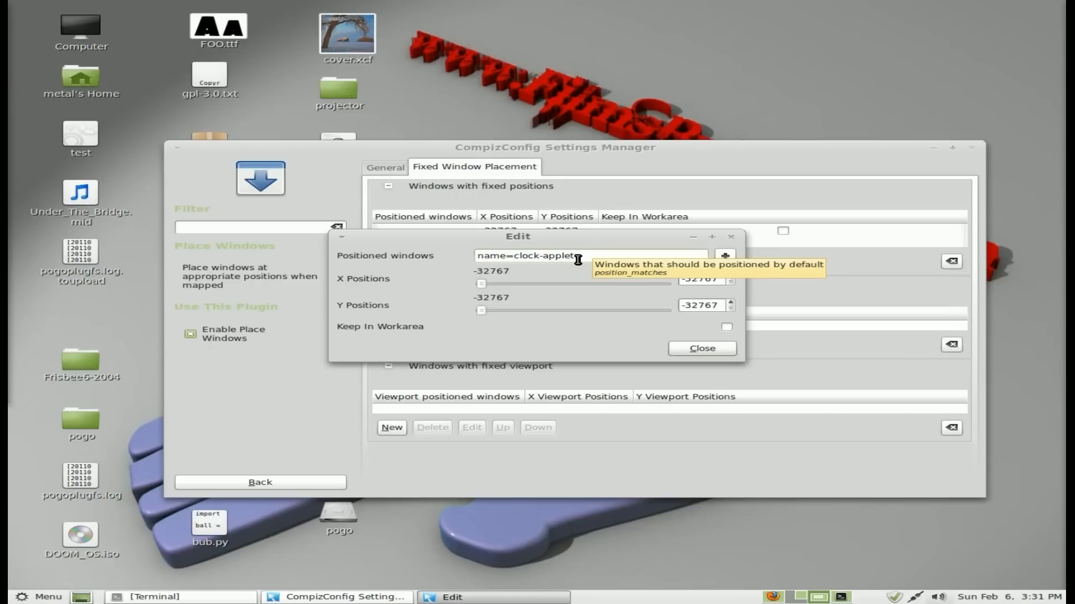
{"action": "mouse_move", "coordinate": [512, 245]}
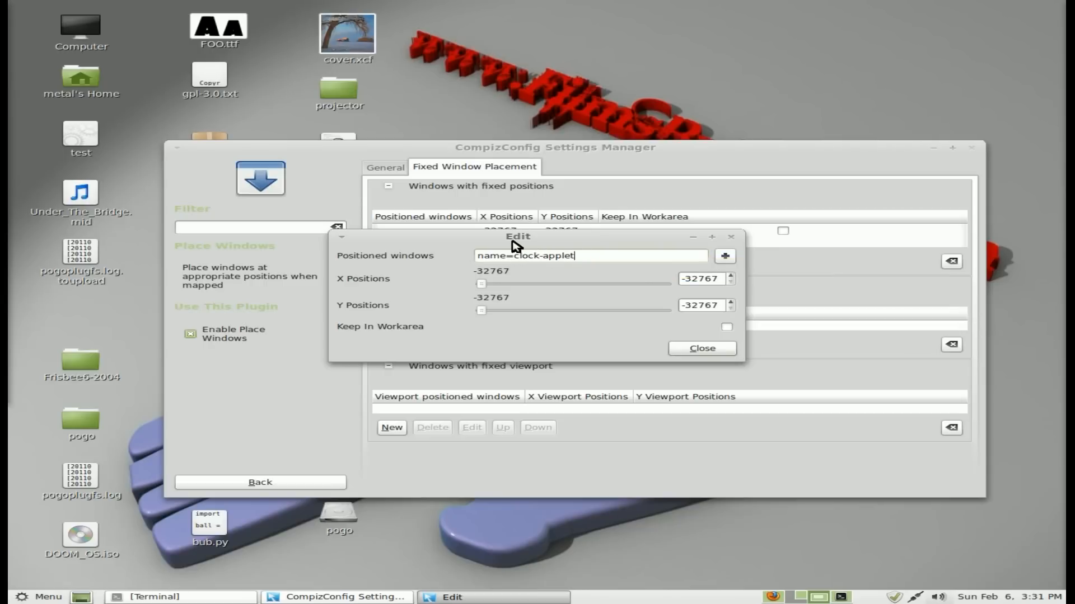
Set the rule's X and Y positions to the maximum 32767 and finish editing
{"action": "left_click_drag", "start_coordinate": [517, 237], "coordinate": [934, 452]}
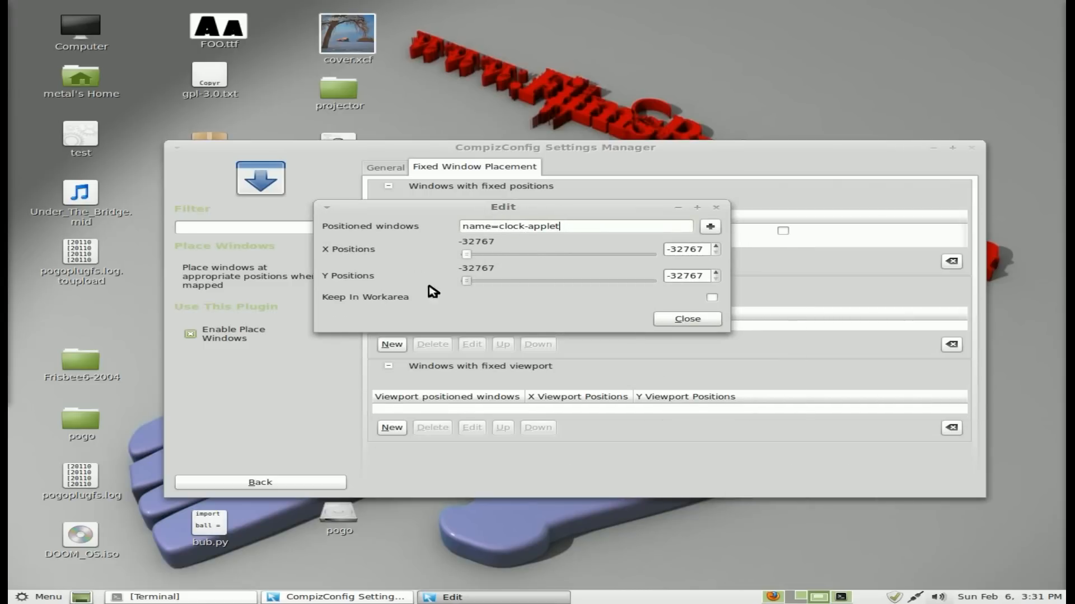
{"action": "mouse_move", "coordinate": [573, 315]}
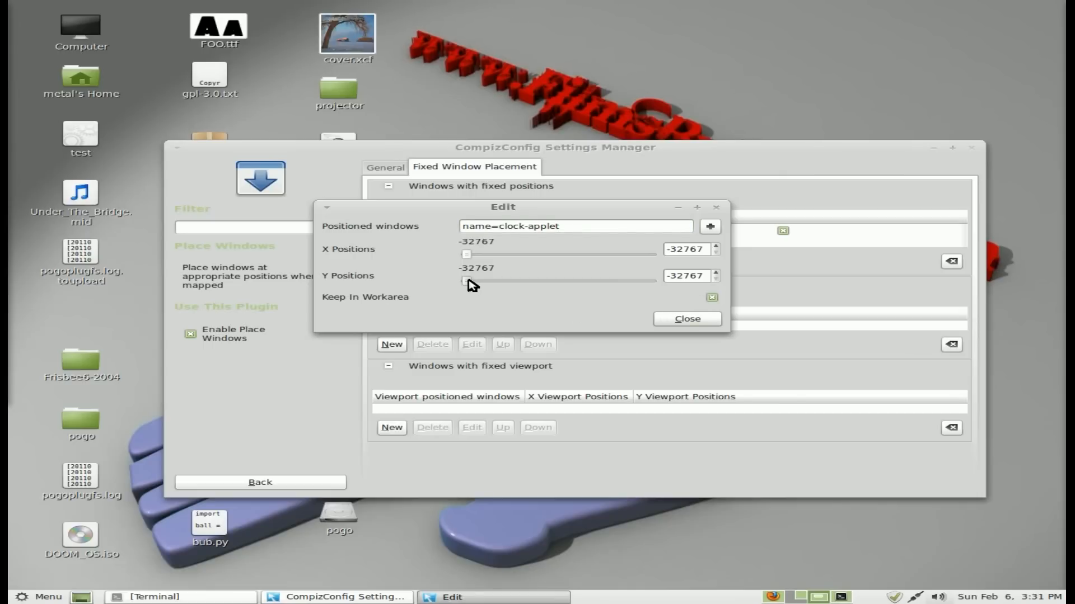
{"action": "left_click_drag", "start_coordinate": [466, 281], "coordinate": [654, 281]}
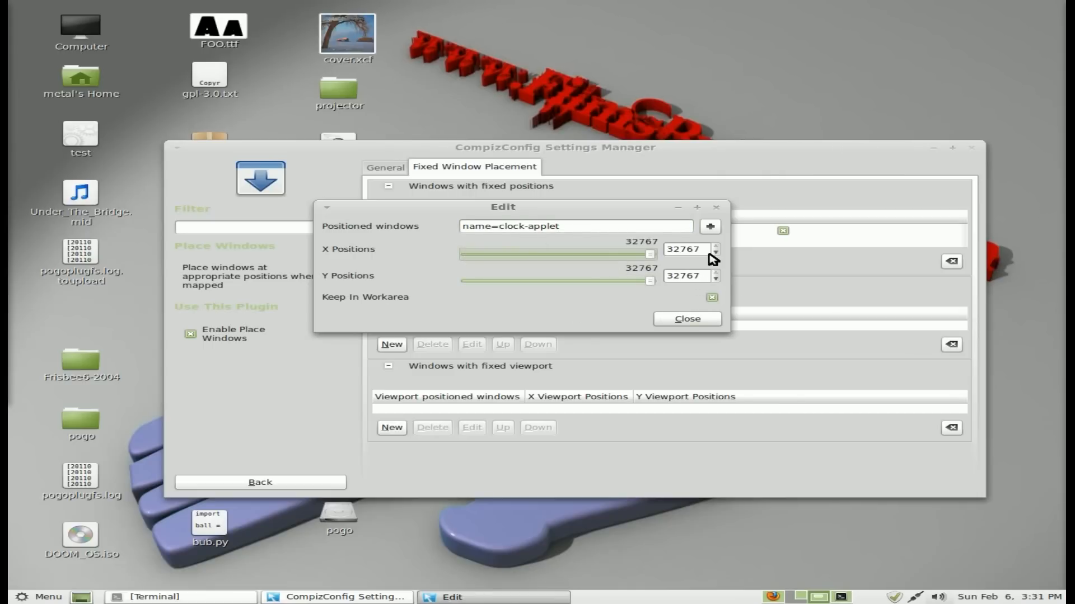
{"action": "mouse_move", "coordinate": [622, 262]}
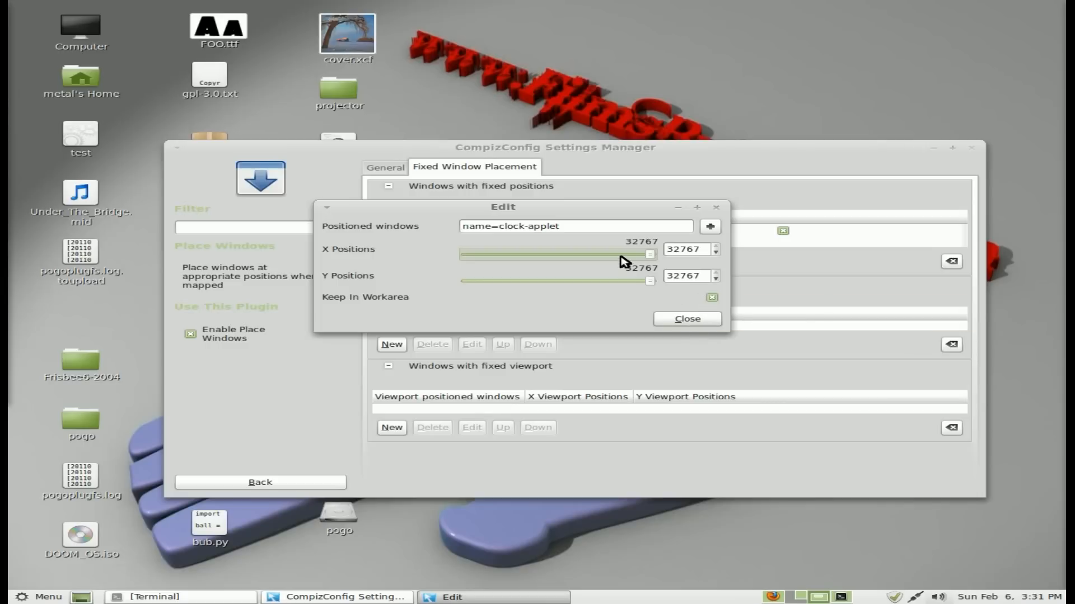
{"action": "mouse_move", "coordinate": [647, 246]}
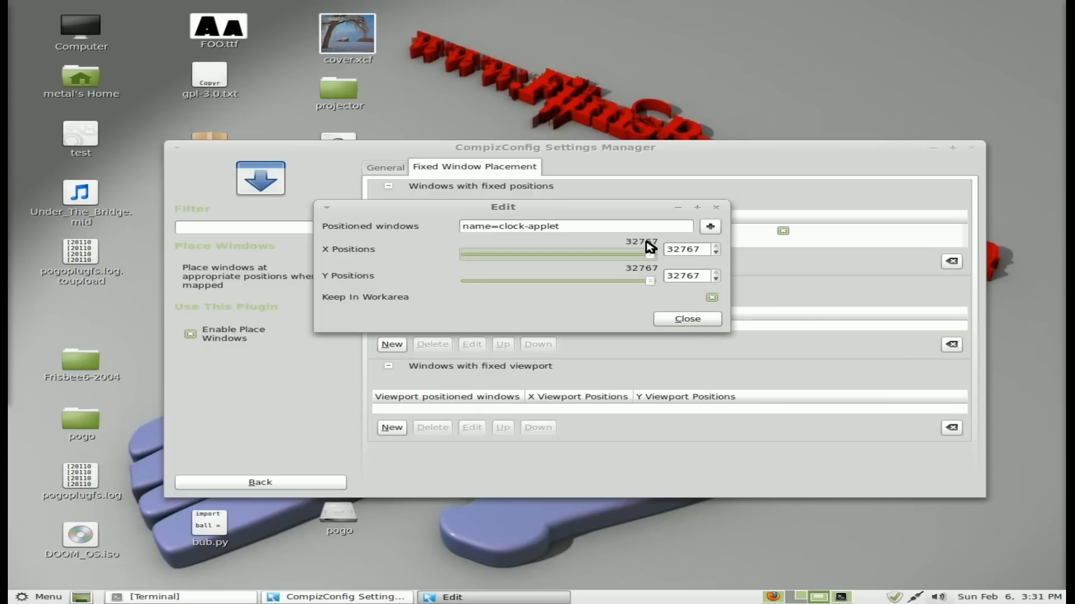
{"action": "mouse_move", "coordinate": [639, 274]}
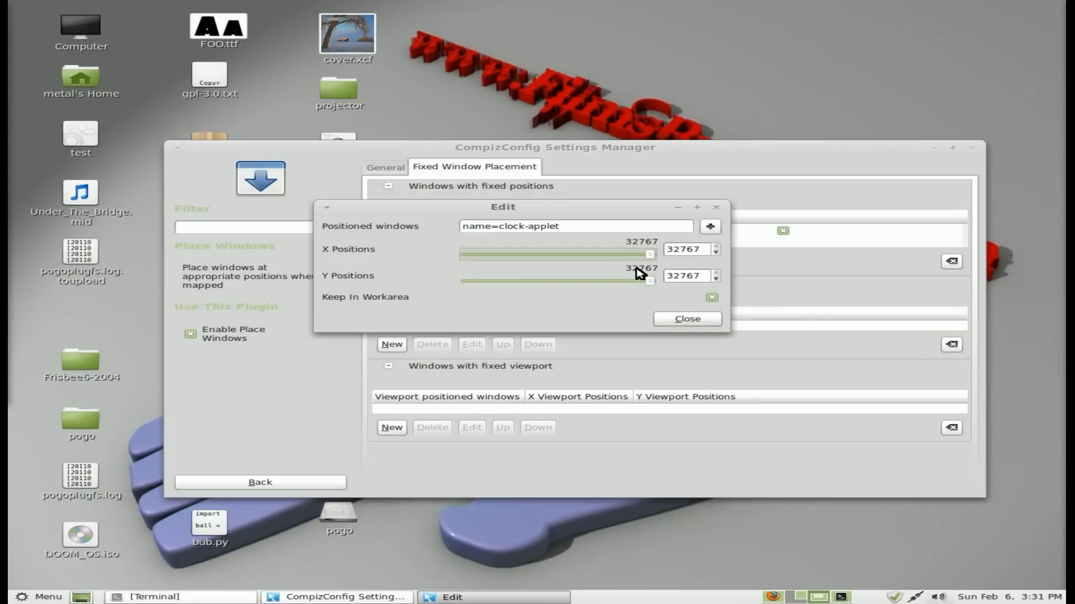
{"action": "mouse_move", "coordinate": [638, 276]}
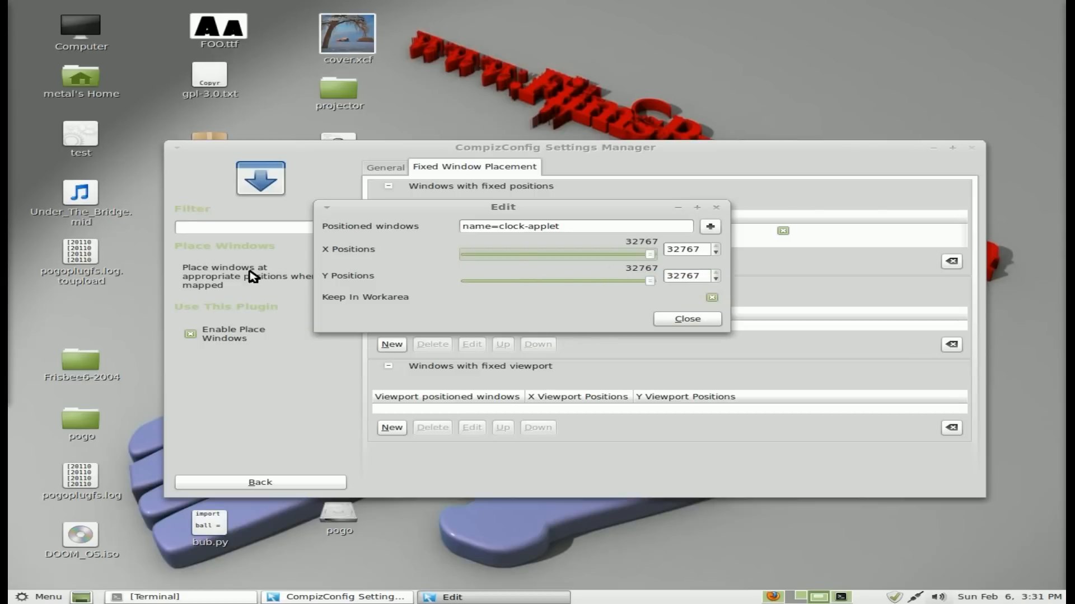
{"action": "mouse_move", "coordinate": [277, 271]}
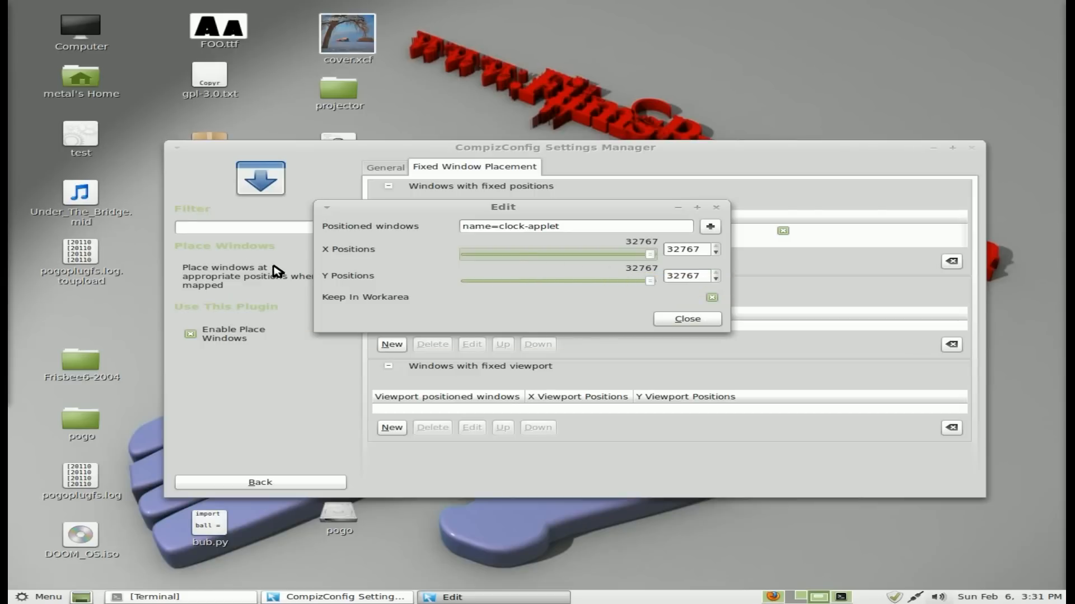
{"action": "mouse_move", "coordinate": [358, 305]}
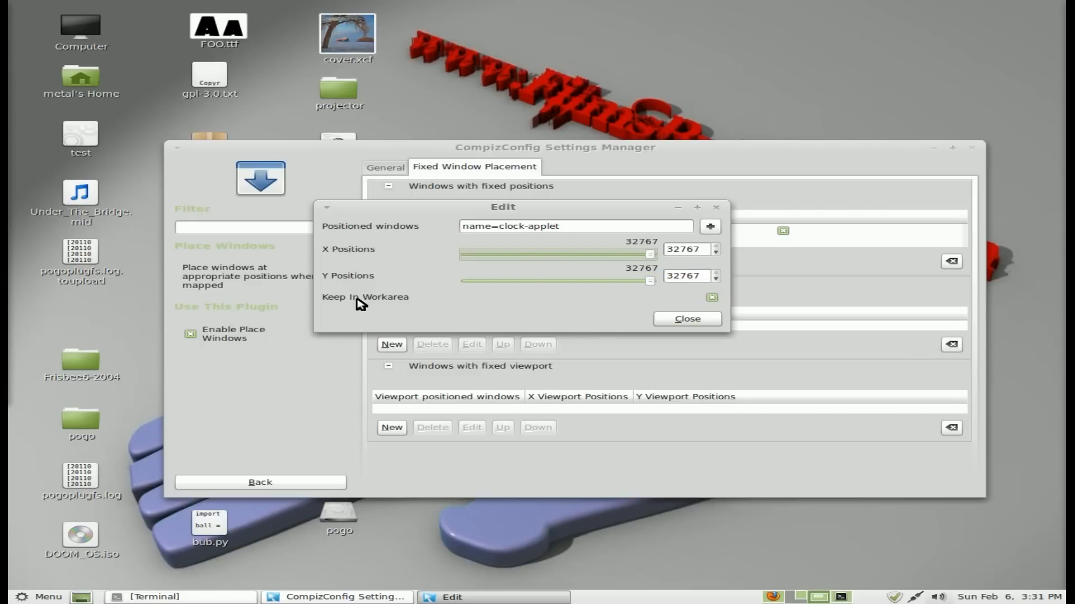
{"action": "mouse_move", "coordinate": [675, 320]}
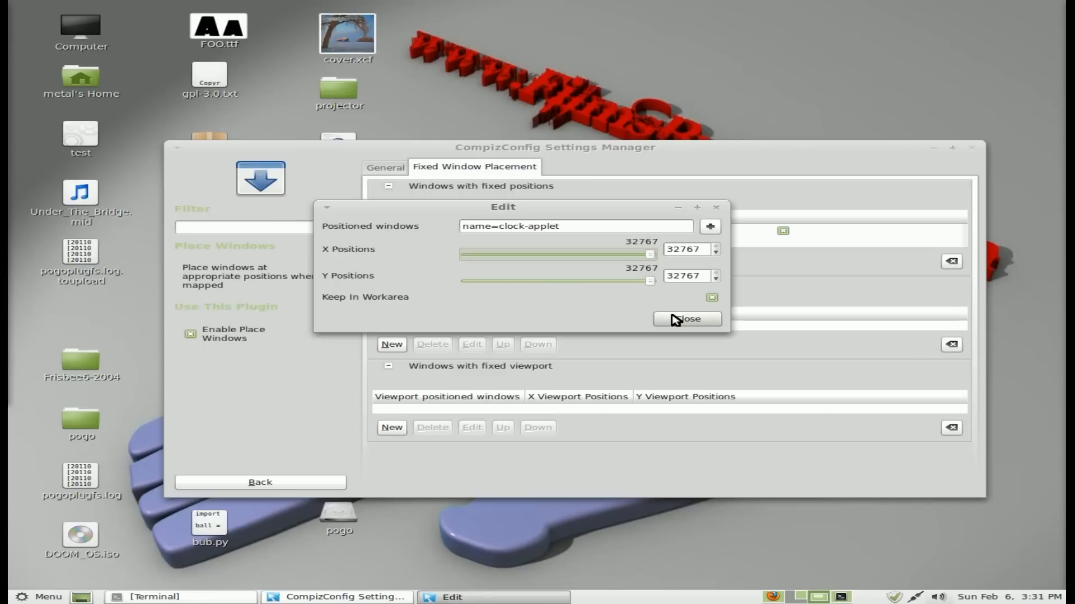
{"action": "left_click", "coordinate": [686, 319]}
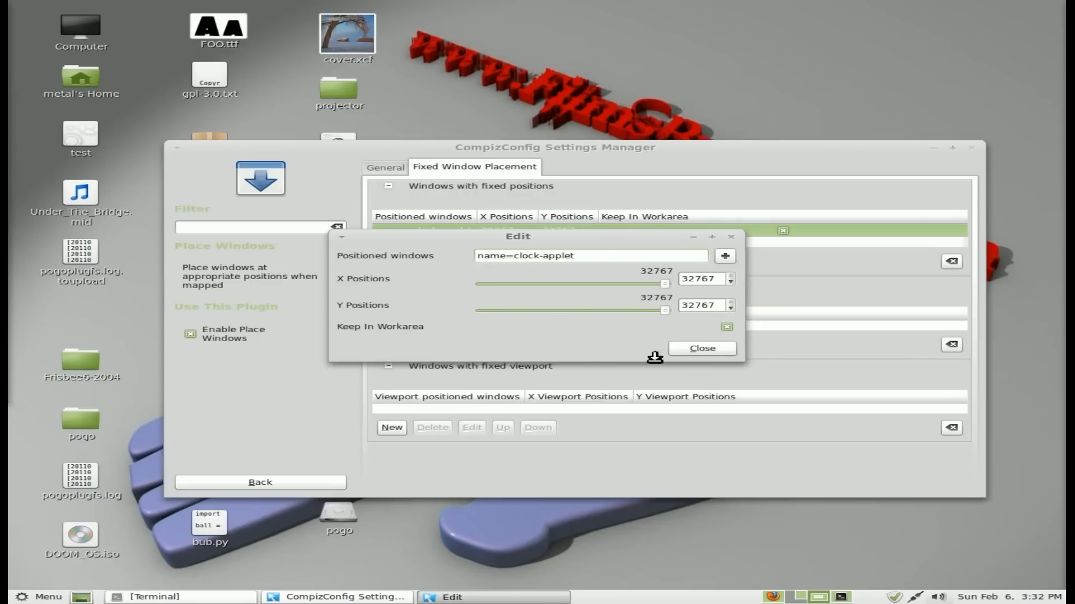
Close the Edit dialog to return to the Fixed Window Placement list
{"action": "left_click", "coordinate": [702, 348]}
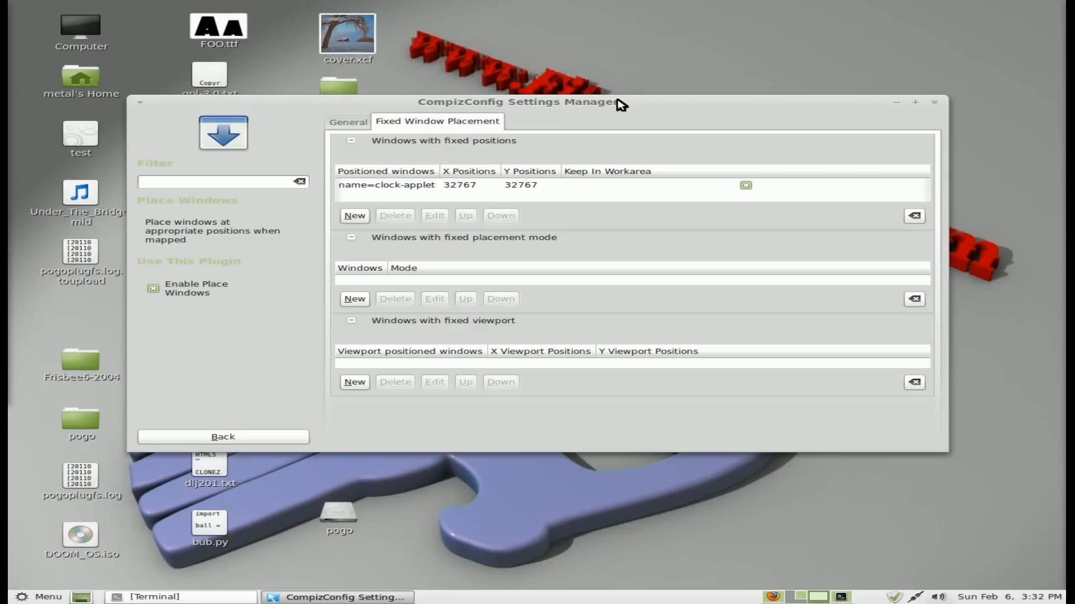
{"action": "mouse_move", "coordinate": [471, 188]}
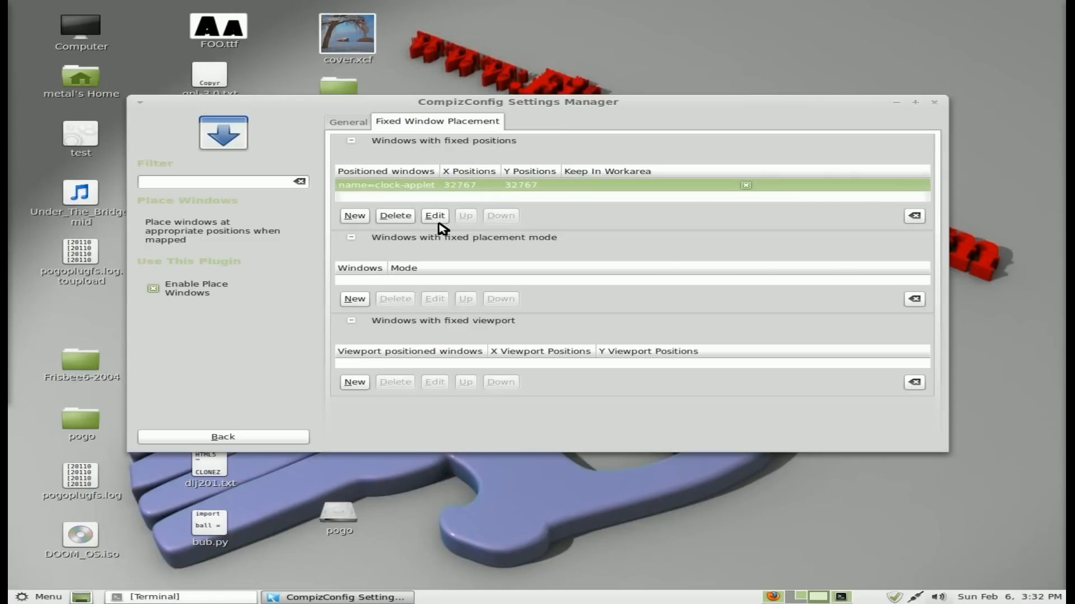
Edit the clock-applet rule, entering 500 as its X position
{"action": "left_click", "coordinate": [435, 216]}
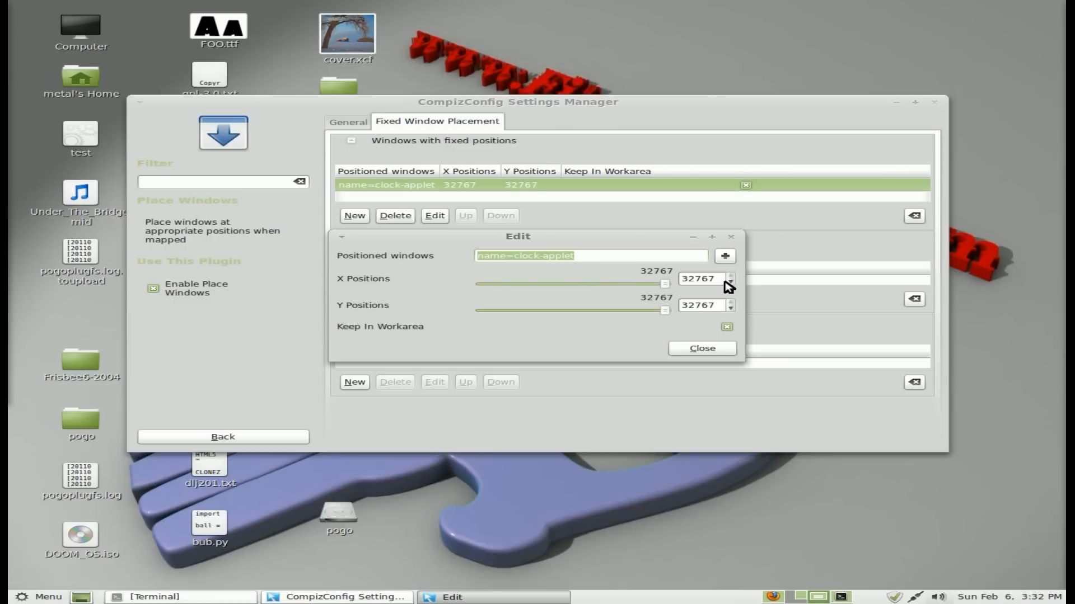
{"action": "type", "text": "500"}
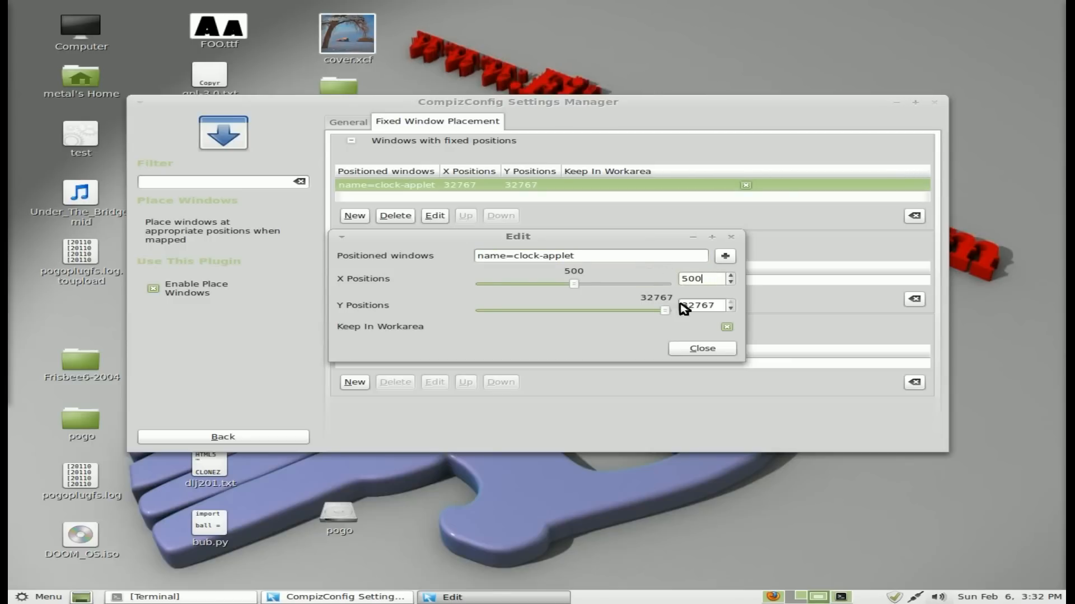
{"action": "left_click", "coordinate": [702, 348]}
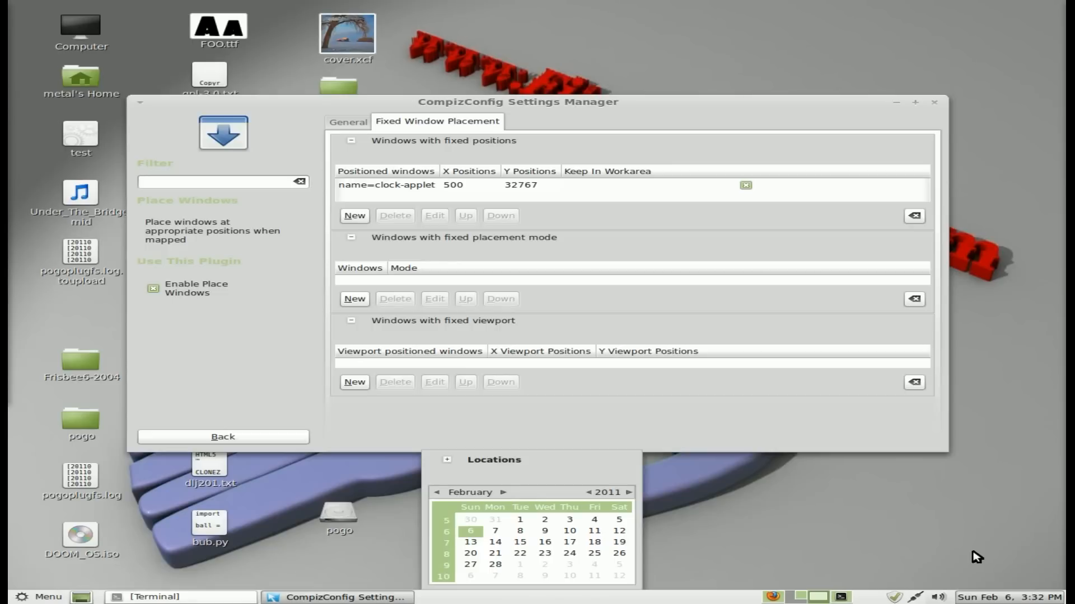
{"action": "mouse_move", "coordinate": [551, 480]}
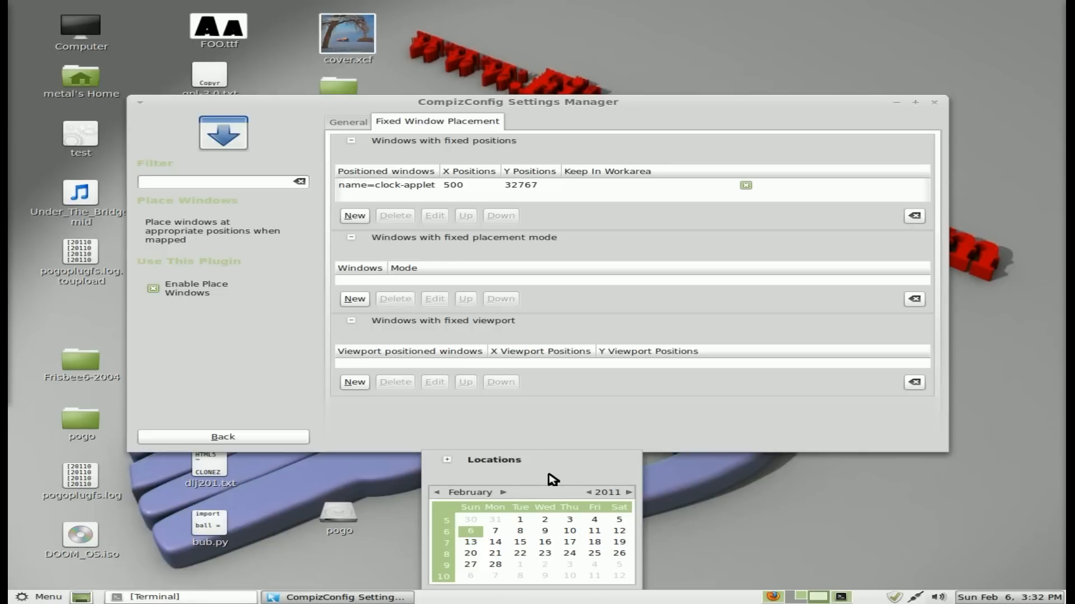
{"action": "mouse_move", "coordinate": [520, 477]}
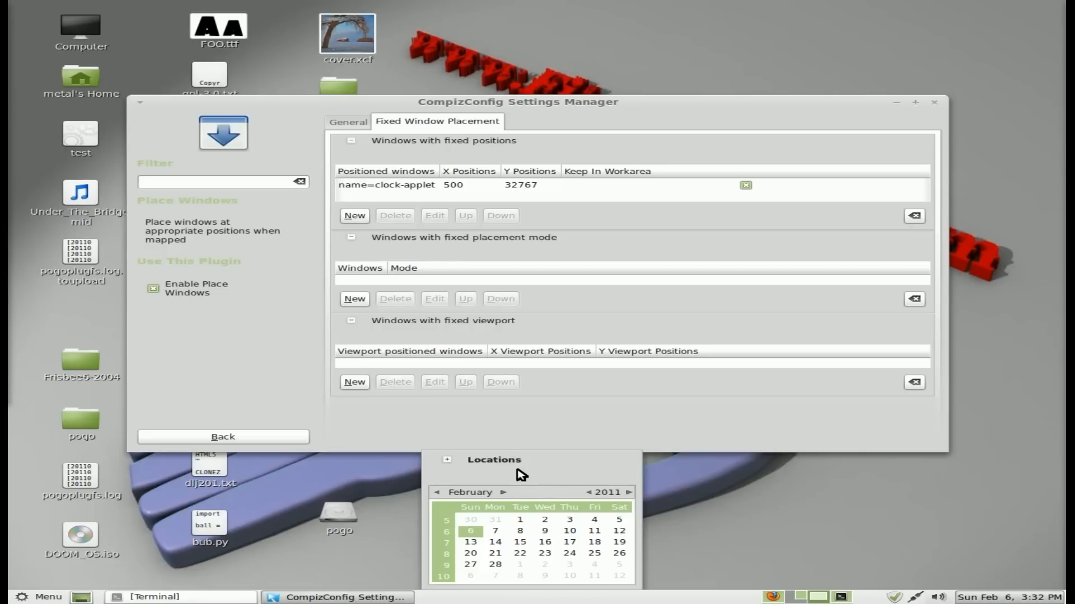
{"action": "mouse_move", "coordinate": [490, 492]}
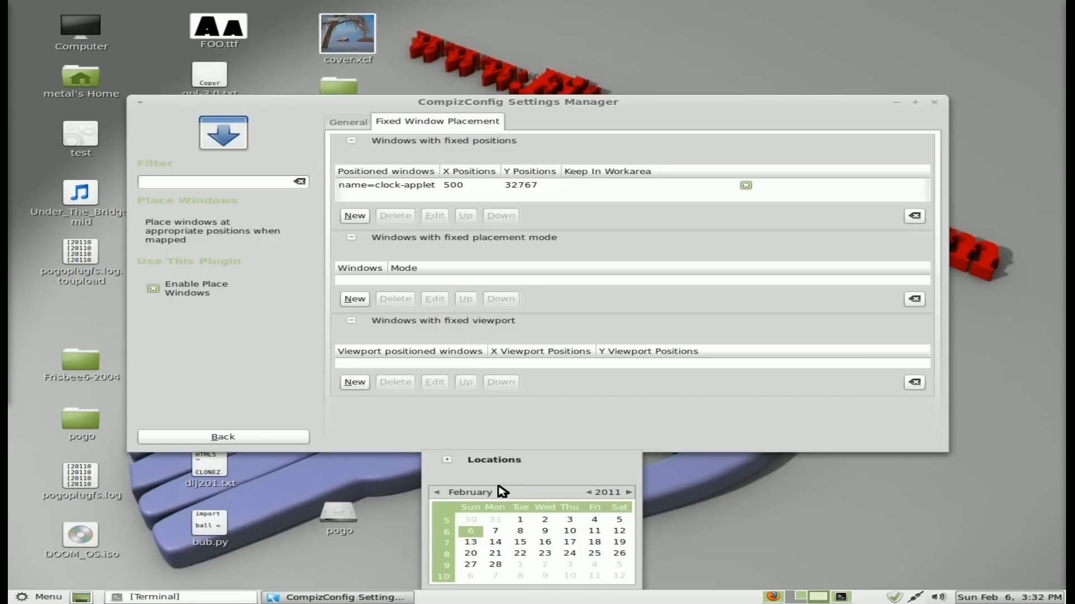
{"action": "mouse_move", "coordinate": [497, 581]}
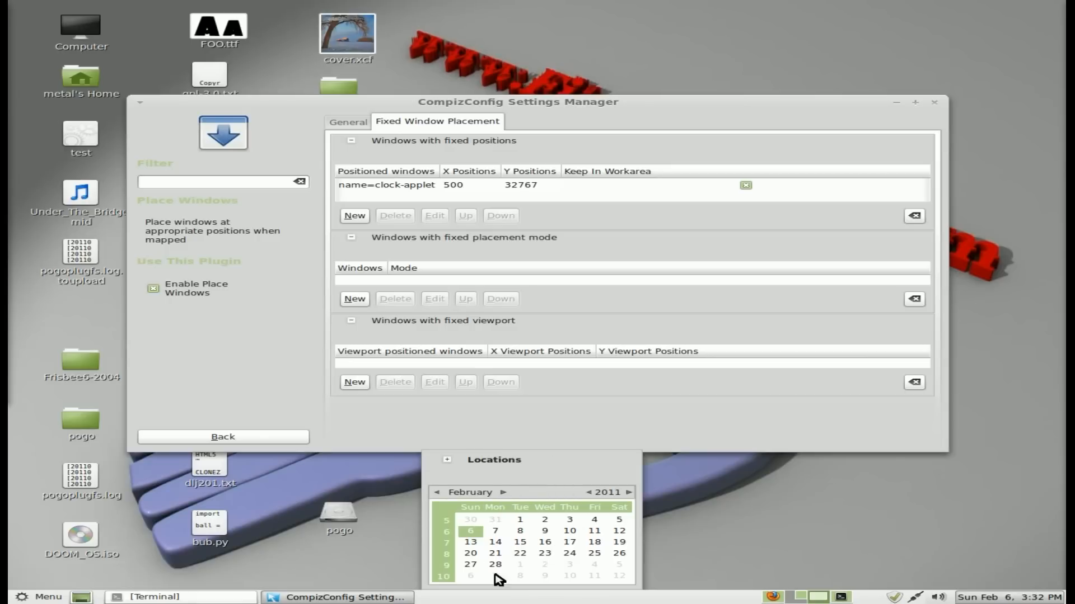
{"action": "mouse_move", "coordinate": [526, 520]}
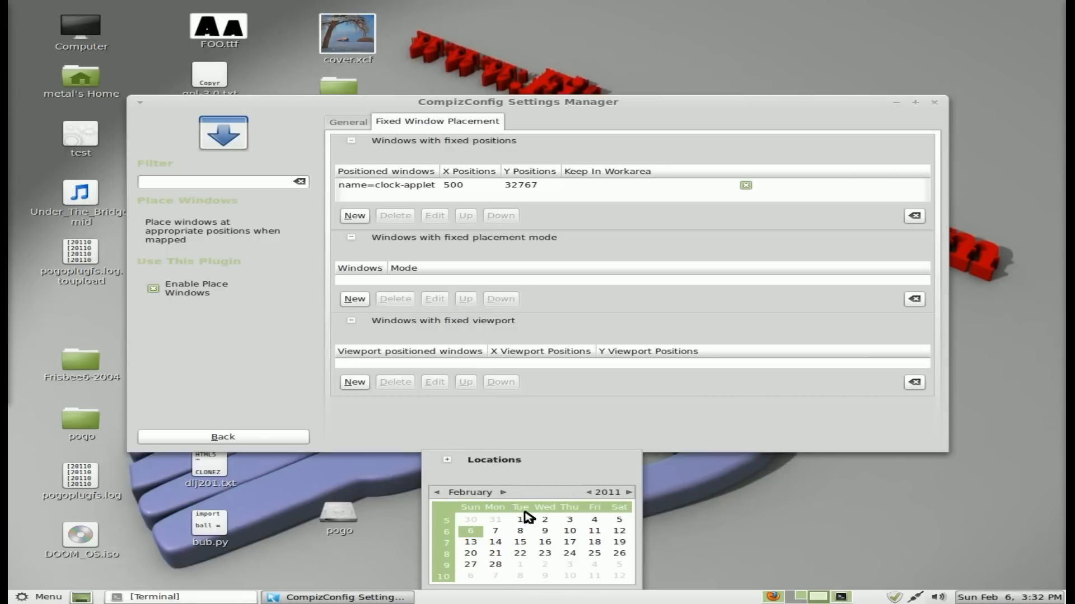
{"action": "mouse_move", "coordinate": [528, 503]}
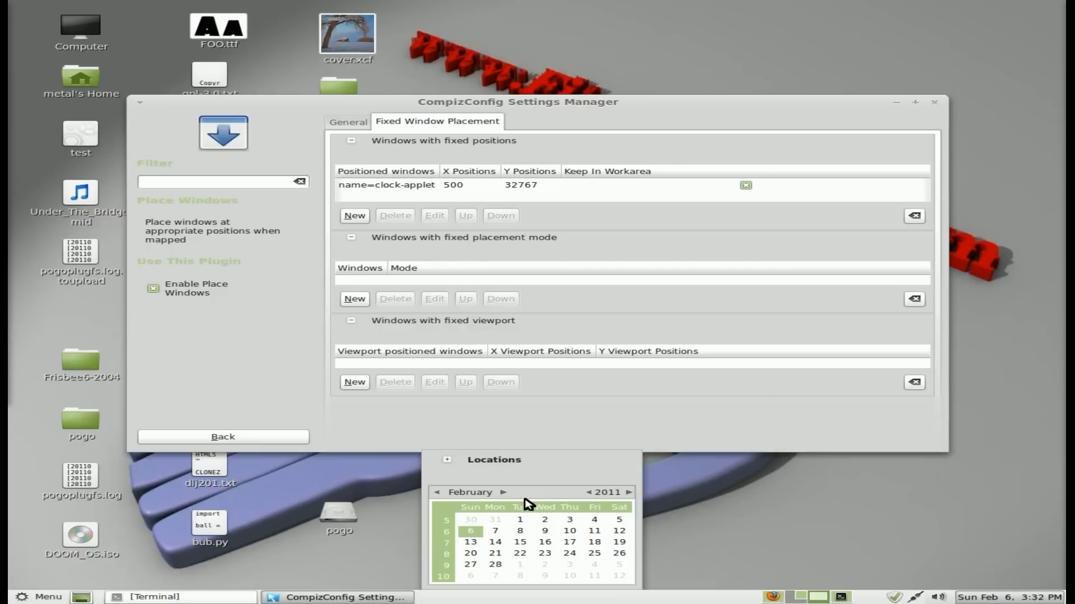
{"action": "mouse_move", "coordinate": [528, 422]}
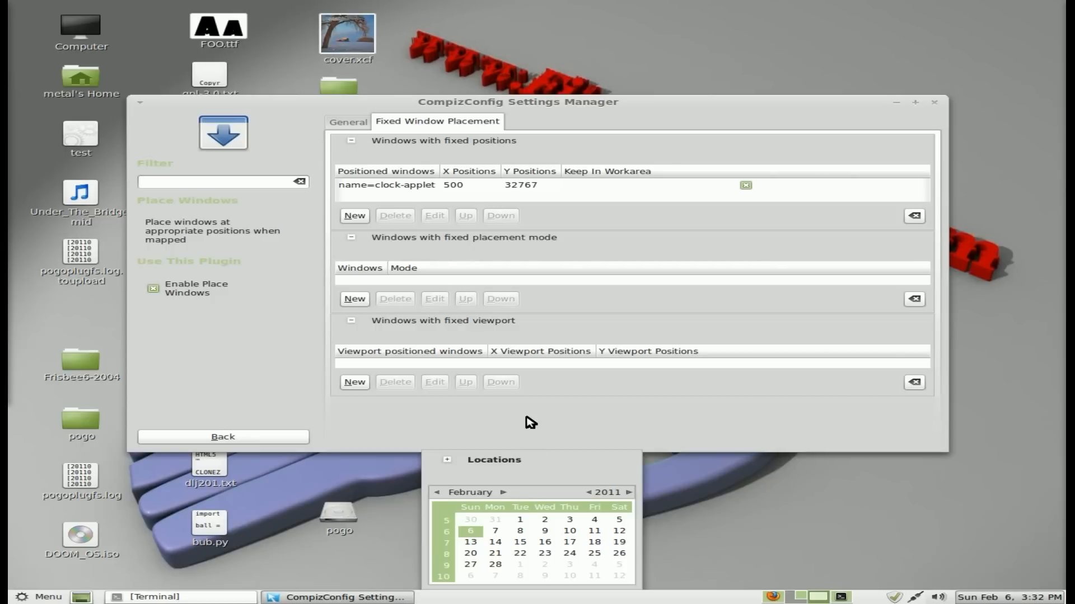
{"action": "mouse_move", "coordinate": [487, 249]}
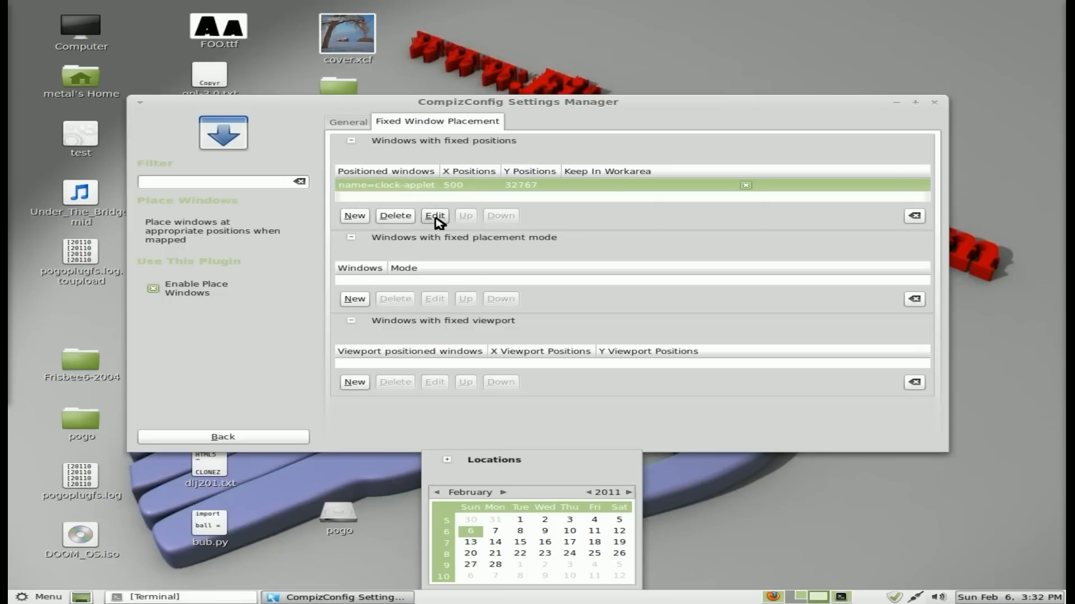
Edit the clock-applet rule again, replacing the X position with 1000
{"action": "left_click", "coordinate": [434, 216]}
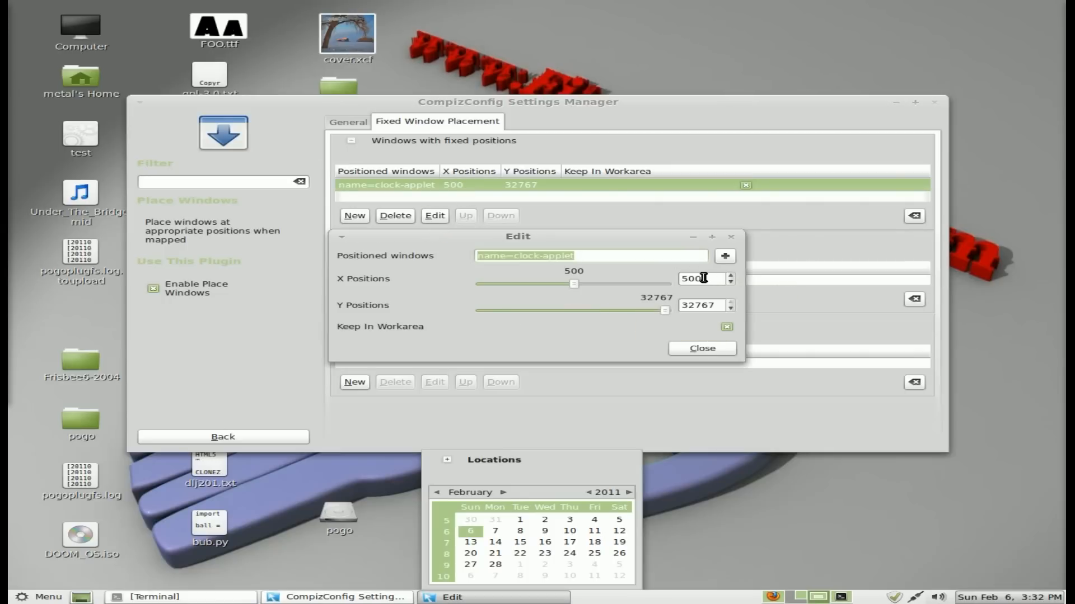
{"action": "type", "text": "1000"}
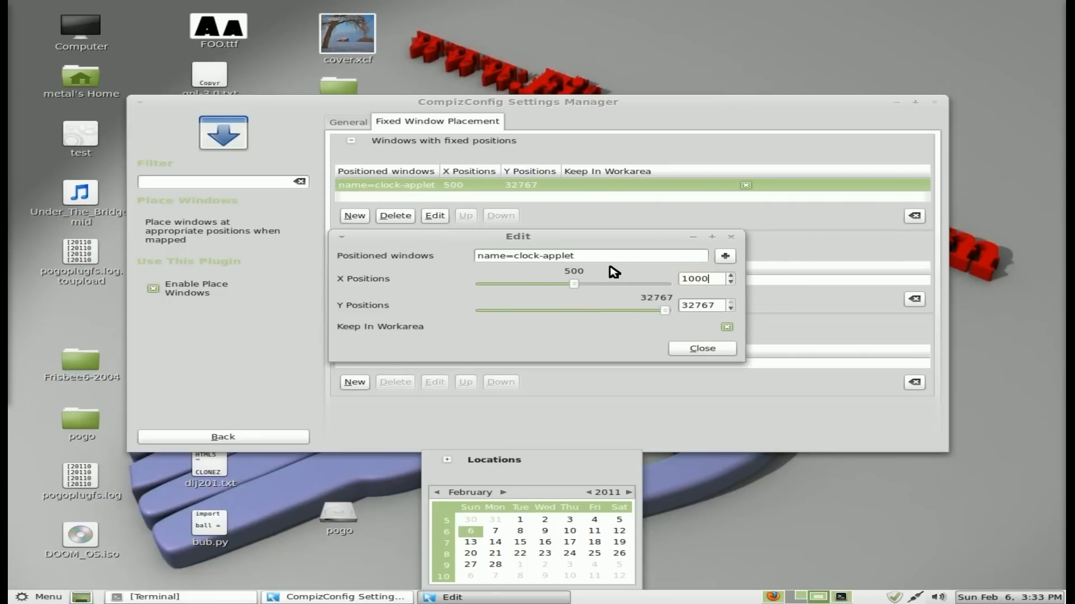
{"action": "left_click", "coordinate": [702, 348]}
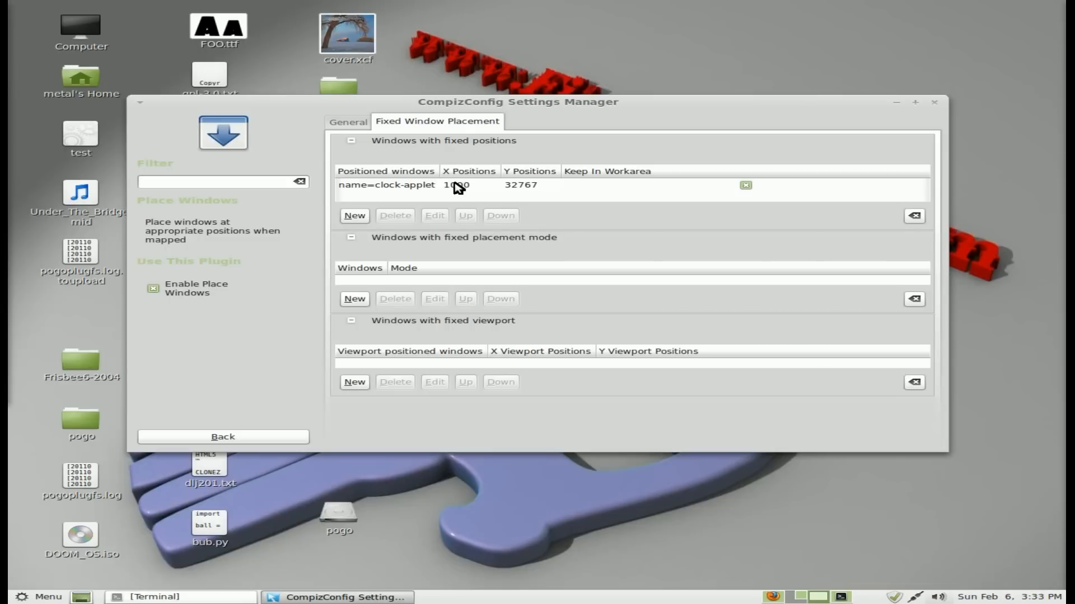
{"action": "mouse_move", "coordinate": [469, 202]}
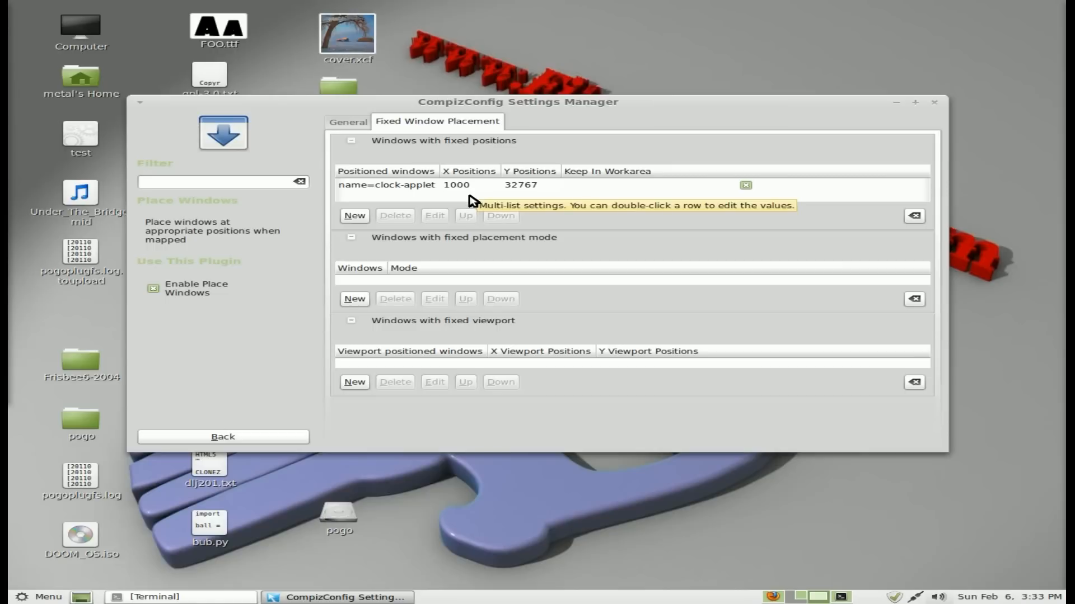
{"action": "mouse_move", "coordinate": [419, 196]}
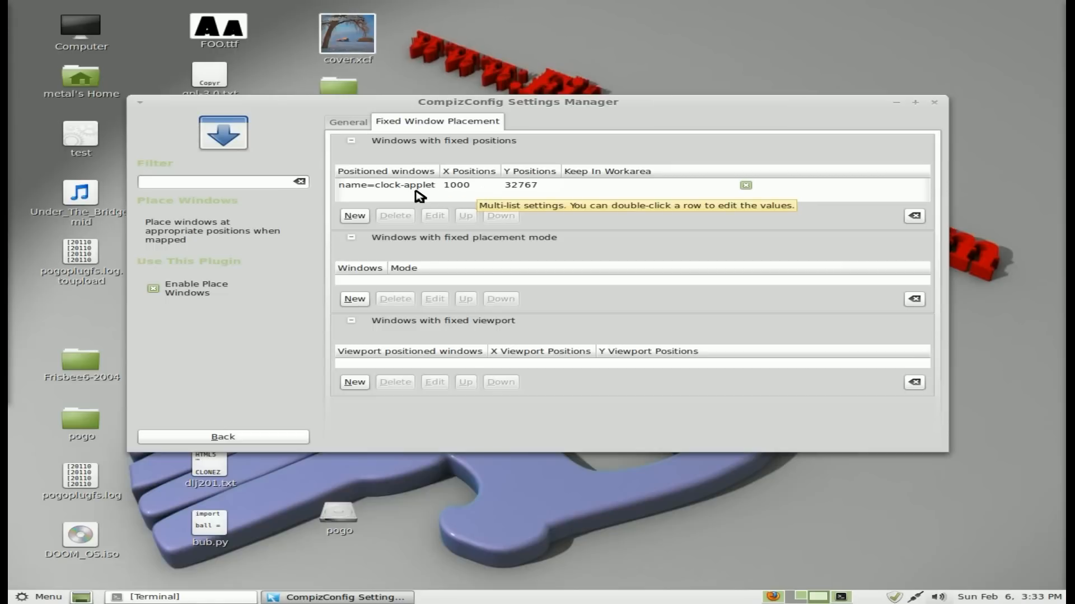
{"action": "mouse_move", "coordinate": [368, 407]}
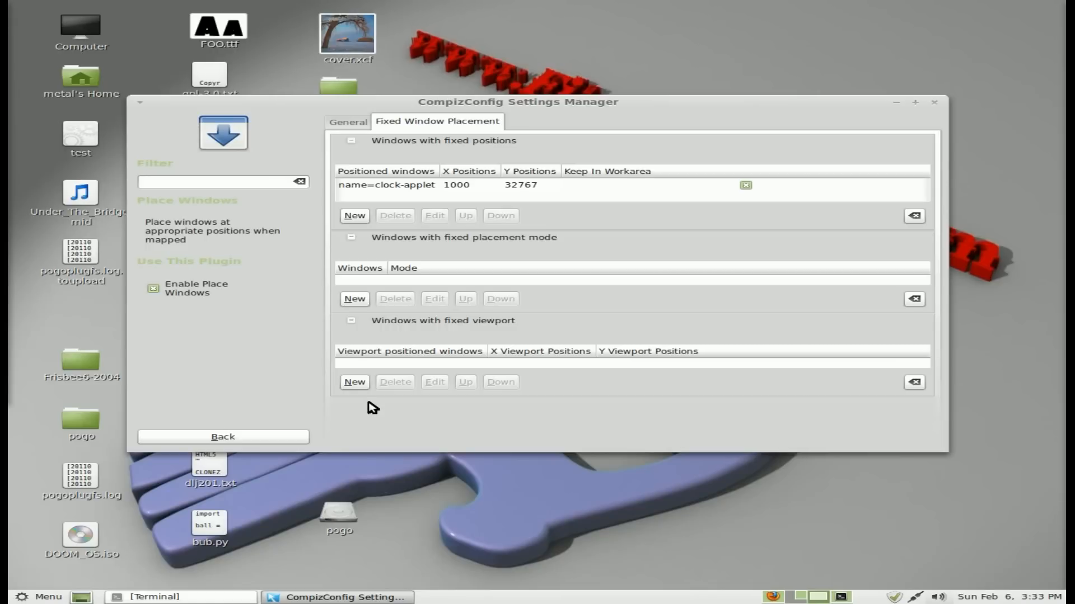
{"action": "mouse_move", "coordinate": [337, 447]}
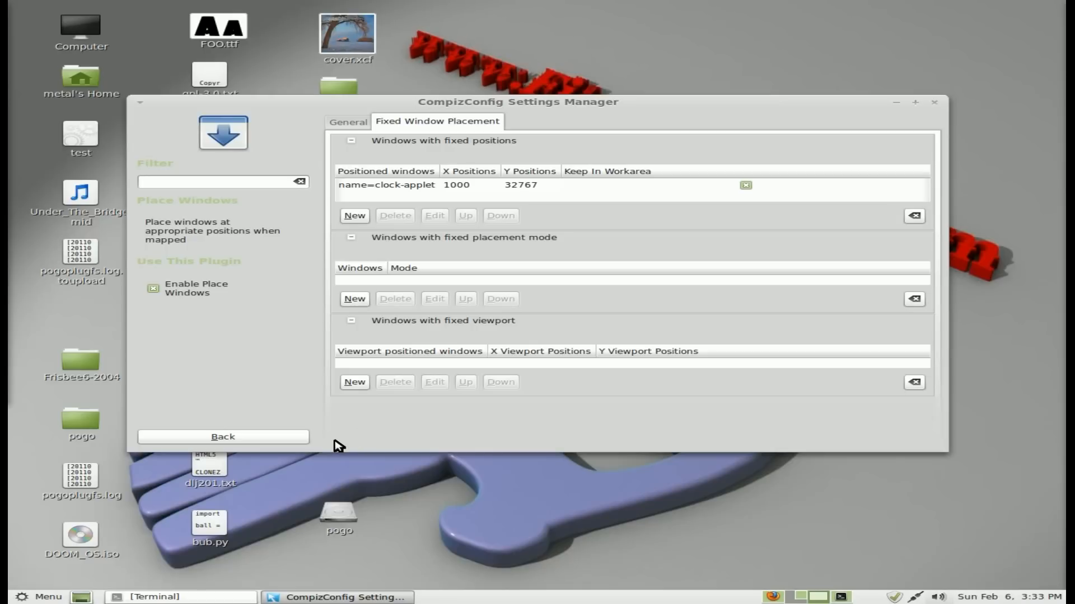
{"action": "mouse_move", "coordinate": [226, 598]}
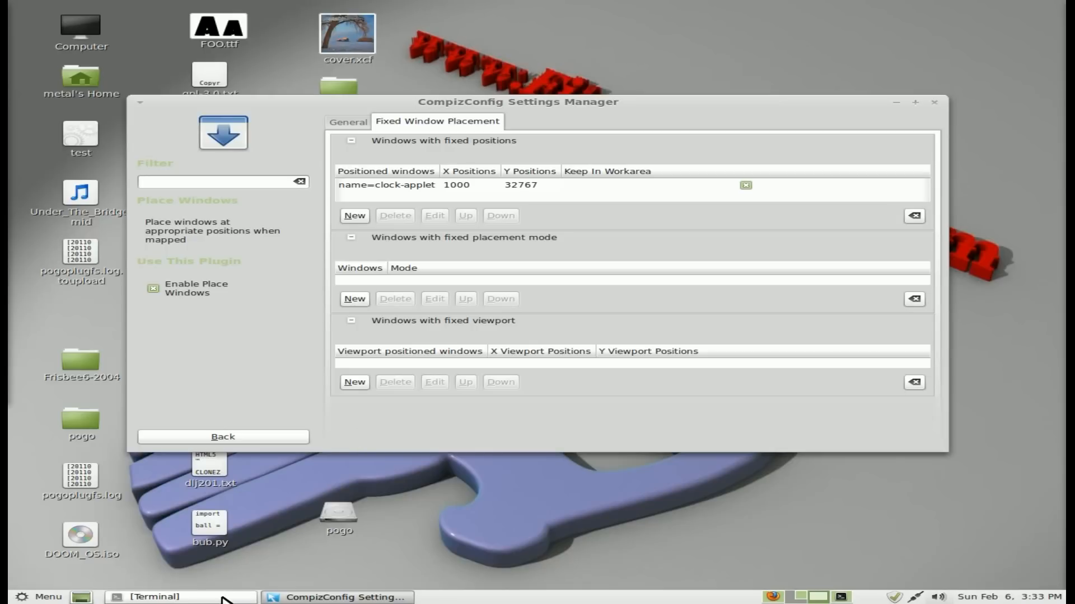